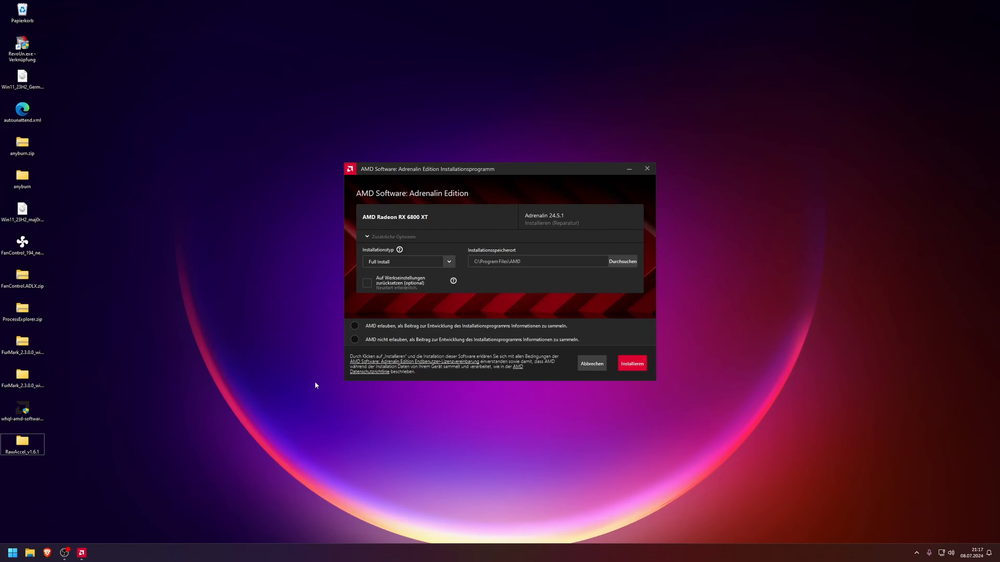
mouse_move(326, 381)
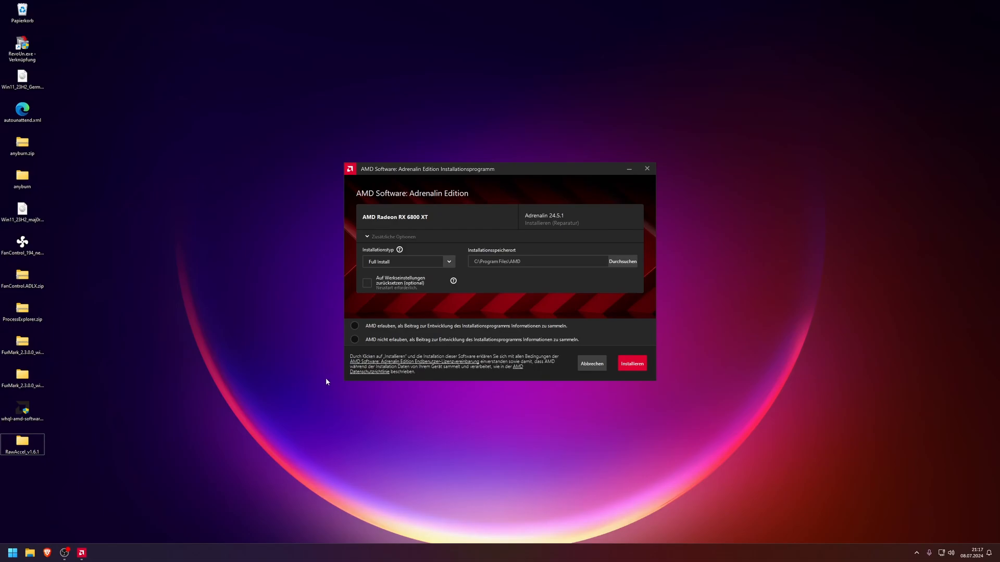
mouse_move(339, 406)
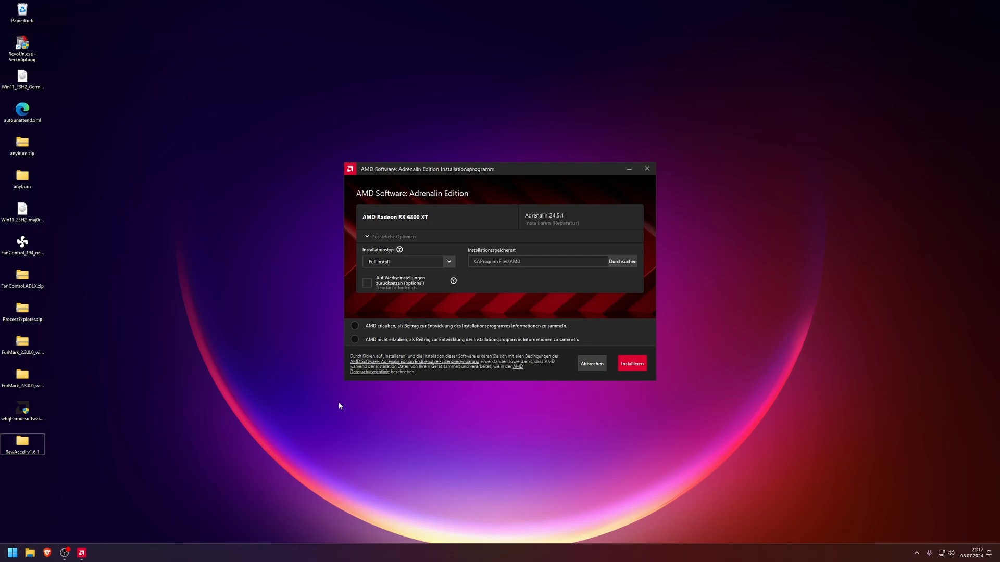
mouse_move(332, 306)
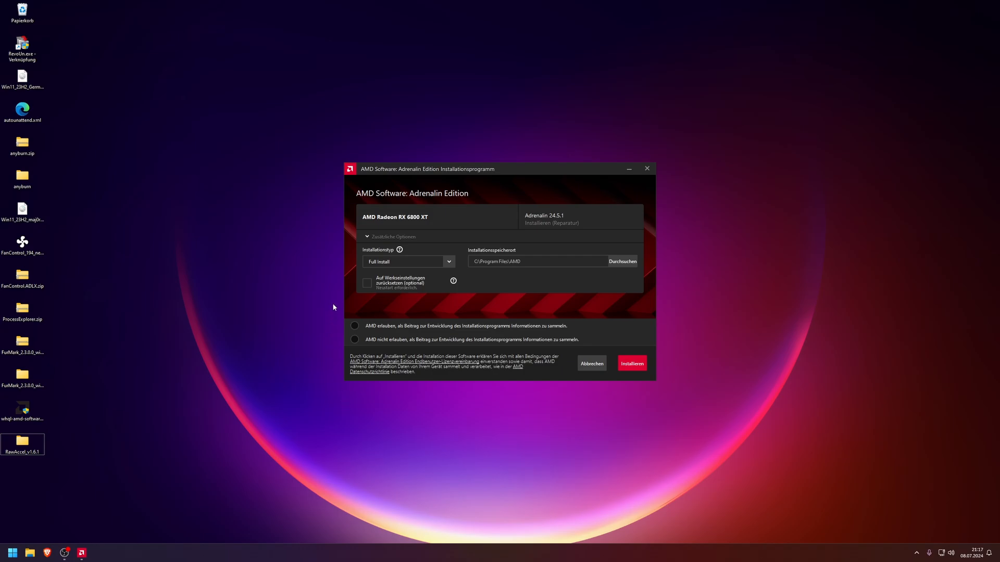
mouse_move(422, 228)
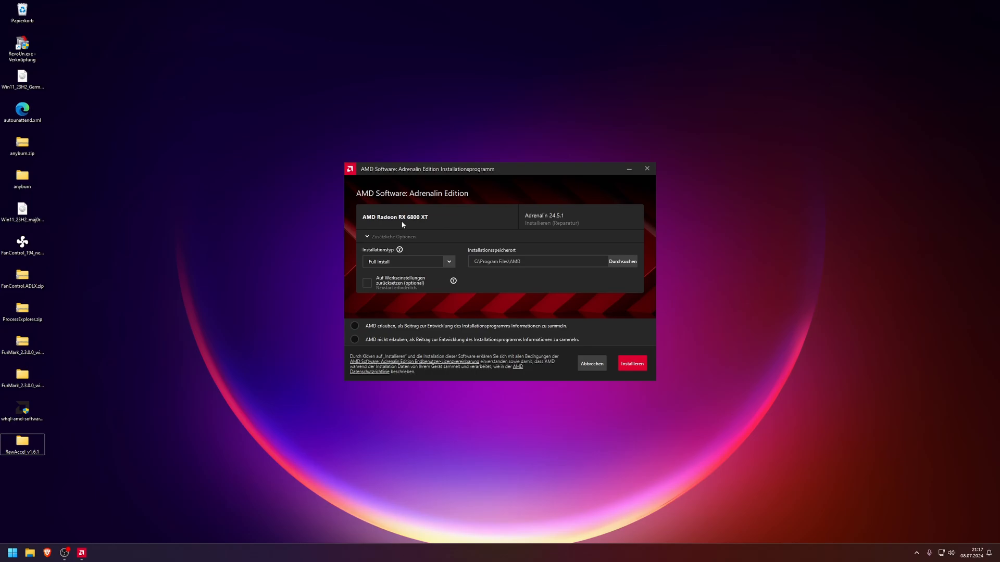
mouse_move(407, 225)
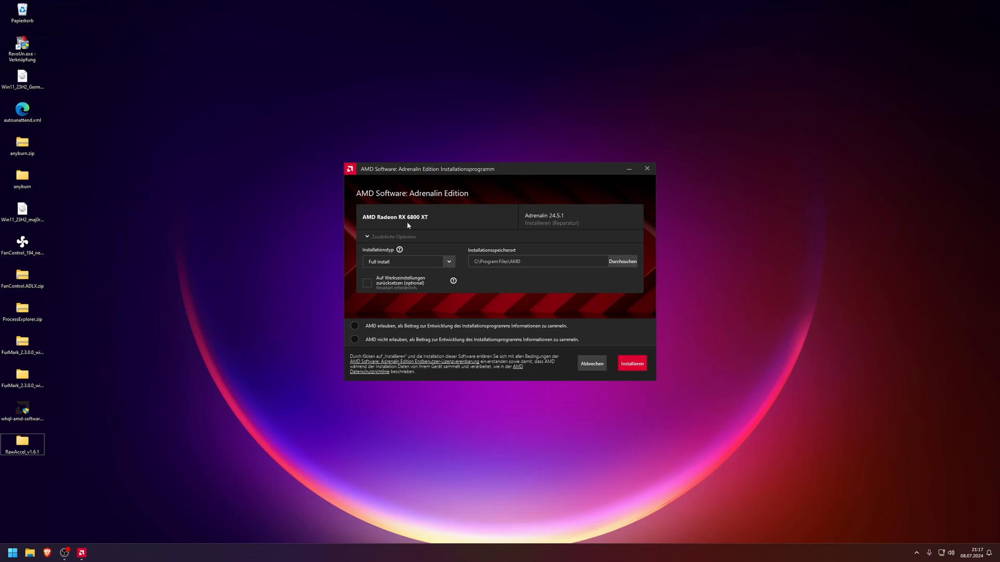
mouse_move(425, 228)
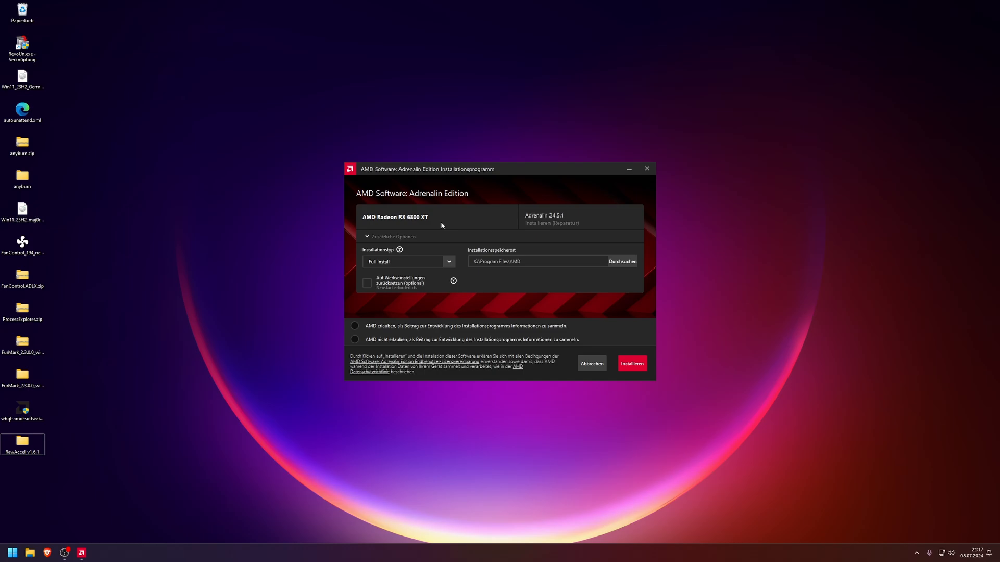
mouse_move(437, 224)
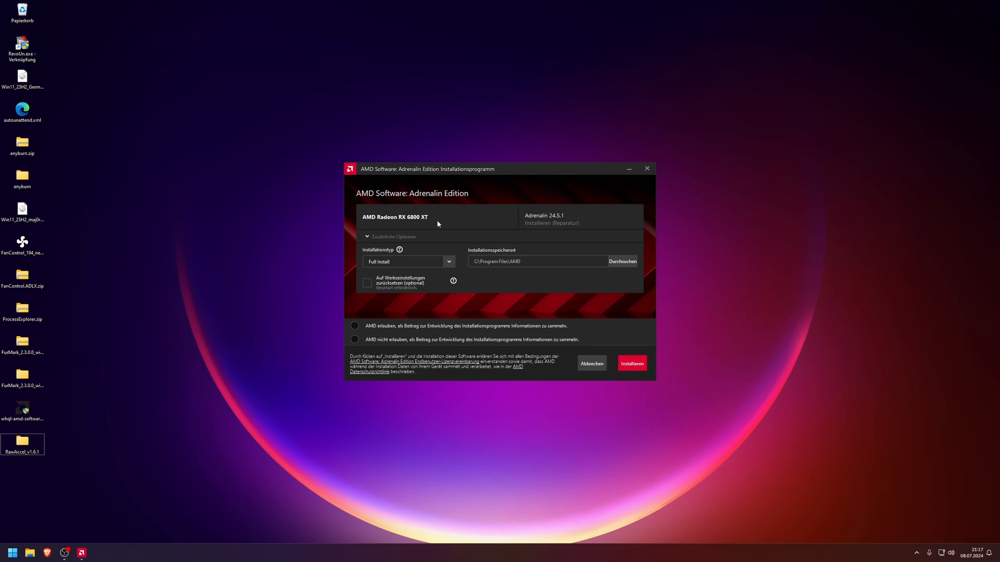
mouse_move(447, 223)
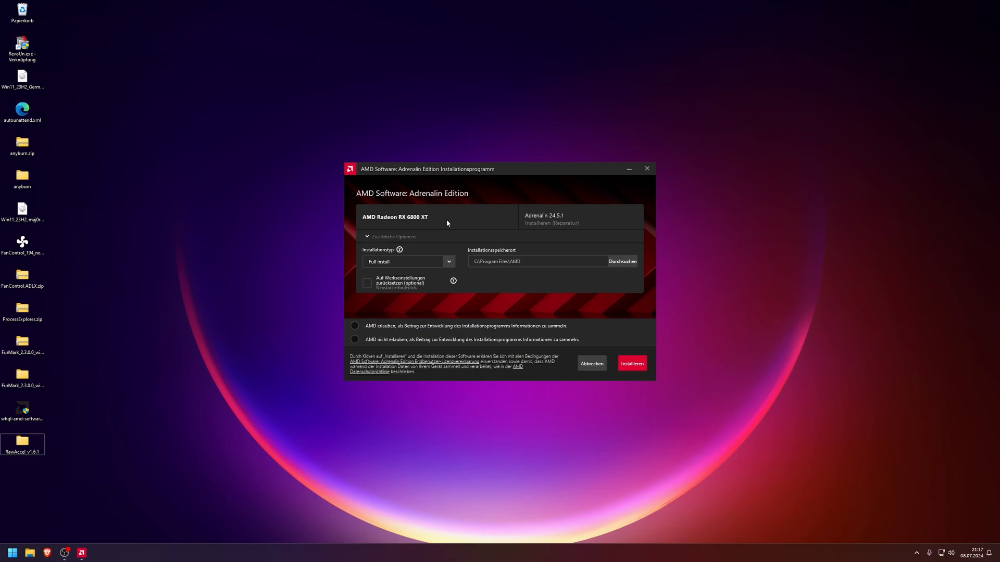
mouse_move(448, 217)
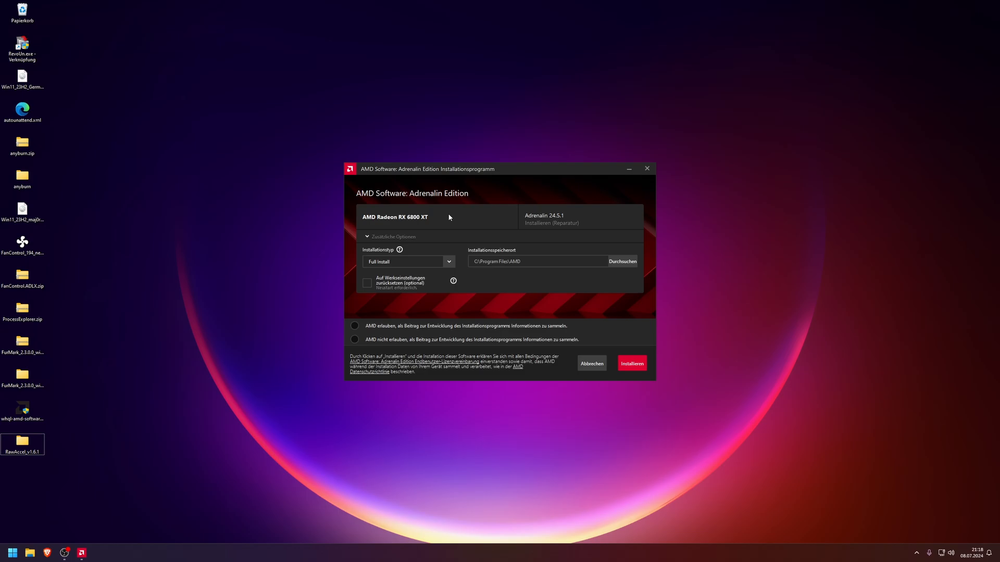
mouse_move(453, 215)
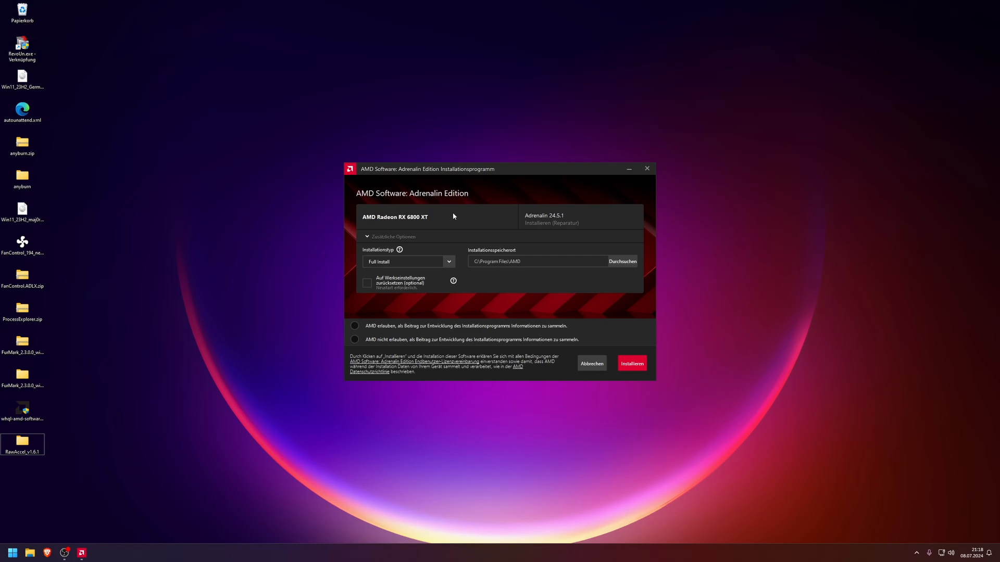
mouse_move(455, 220)
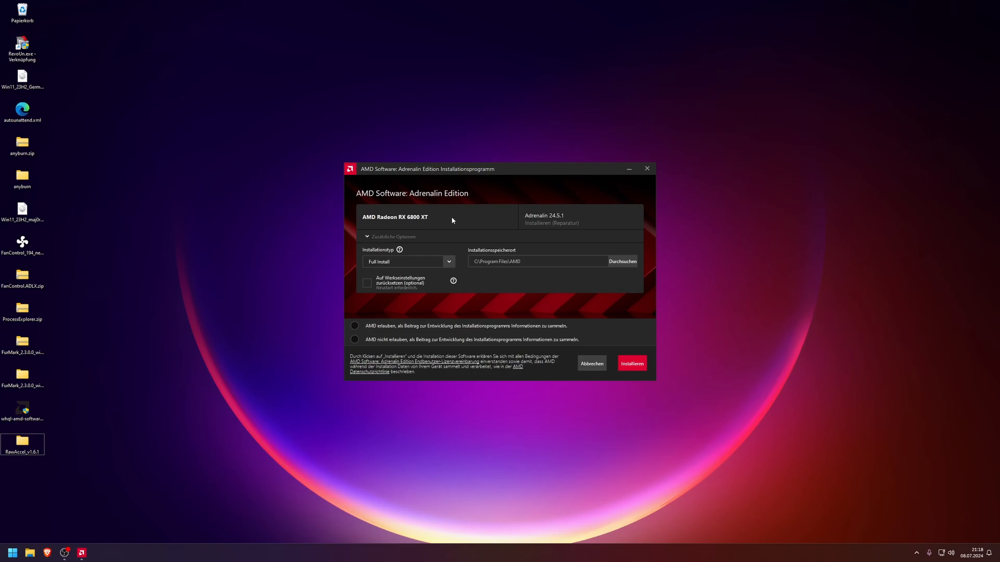
mouse_move(461, 217)
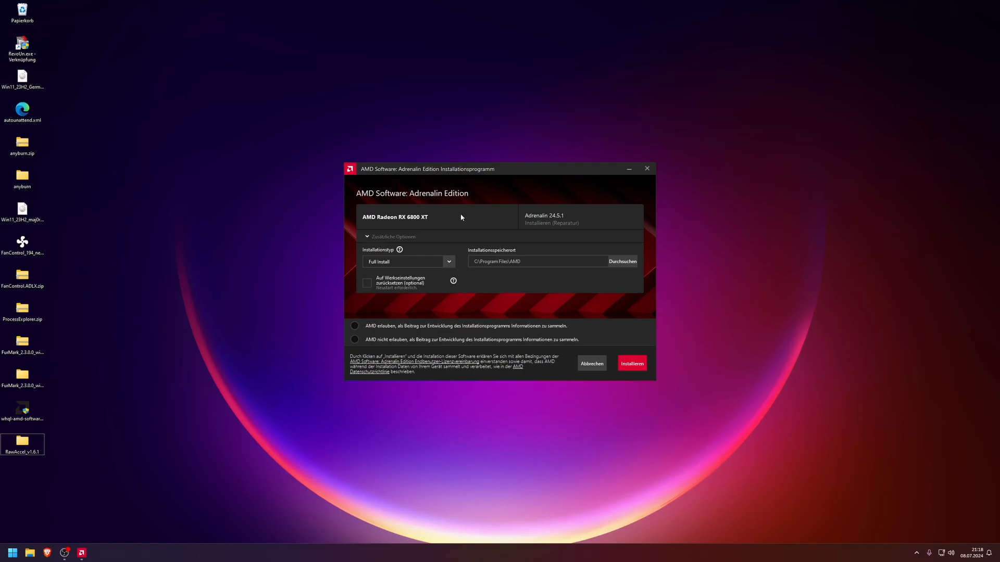
mouse_move(458, 218)
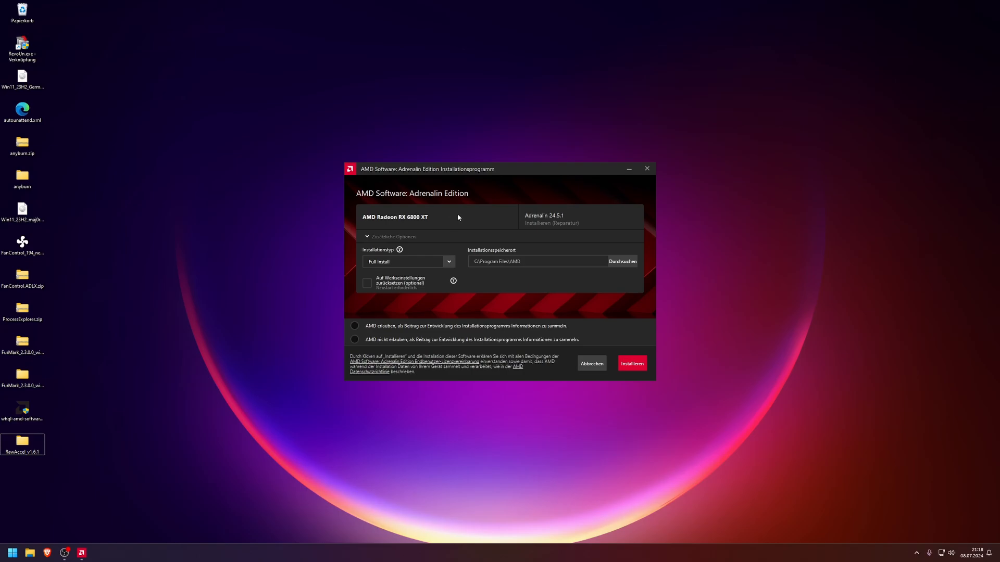
mouse_move(463, 219)
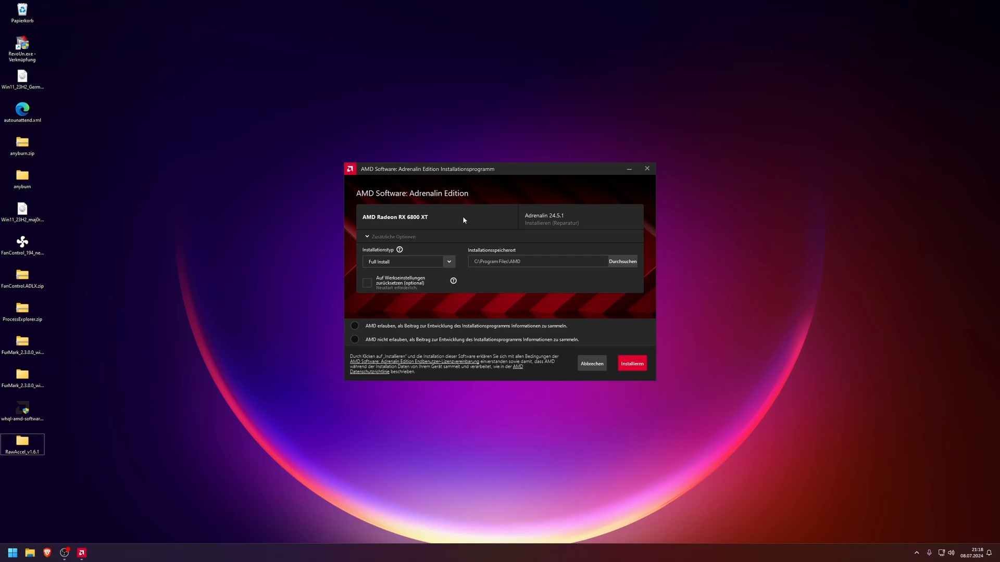
mouse_move(470, 220)
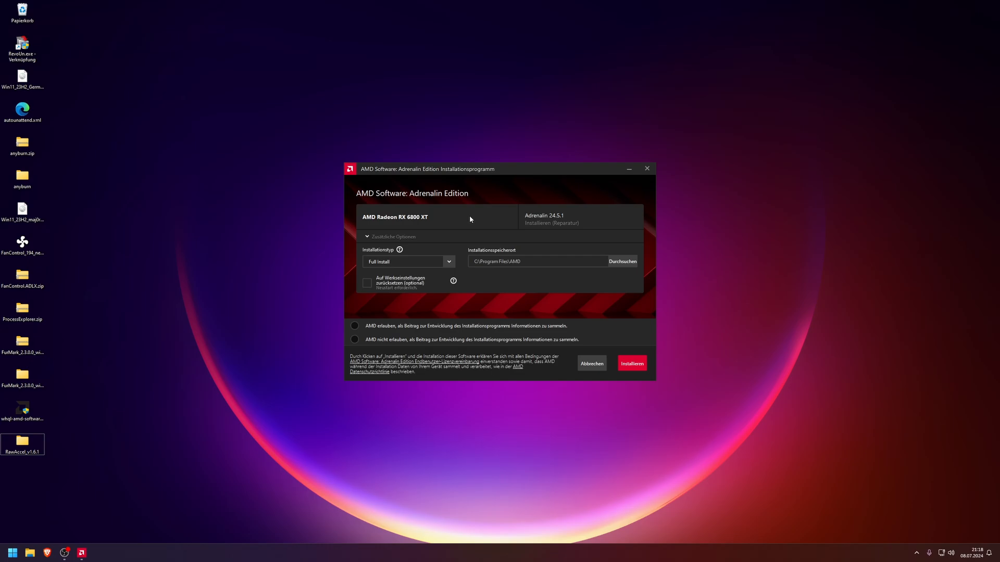
mouse_move(459, 220)
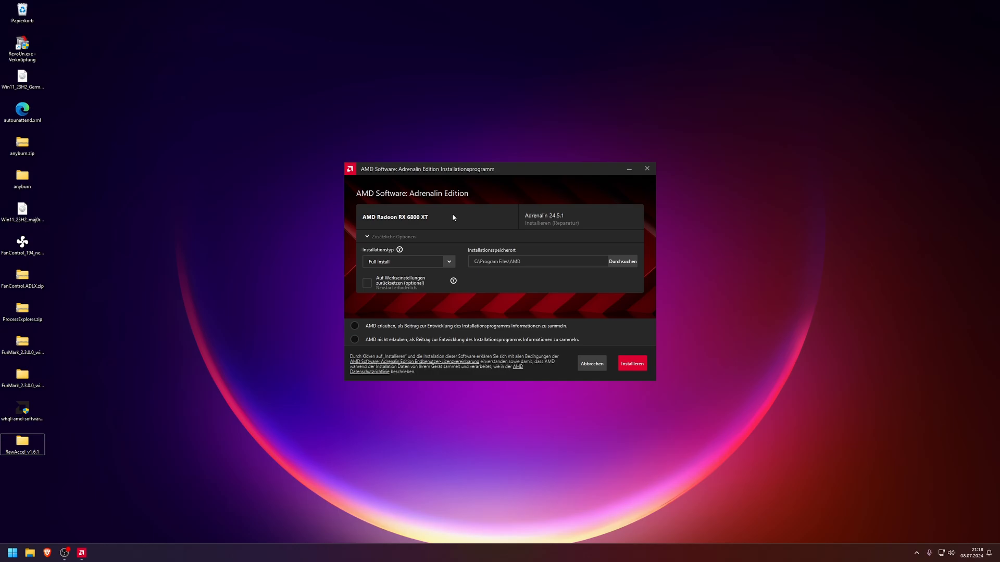
mouse_move(460, 218)
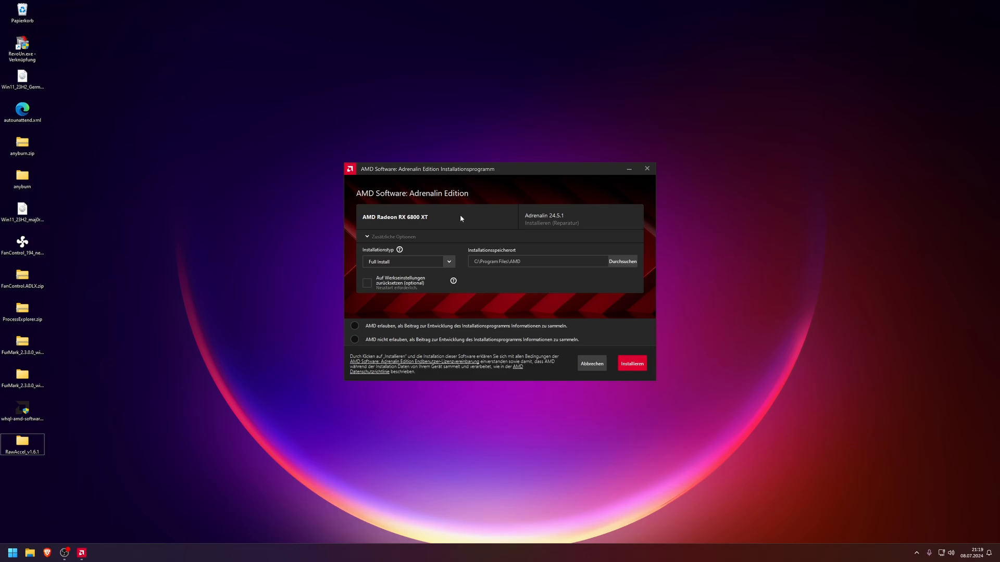
mouse_move(460, 219)
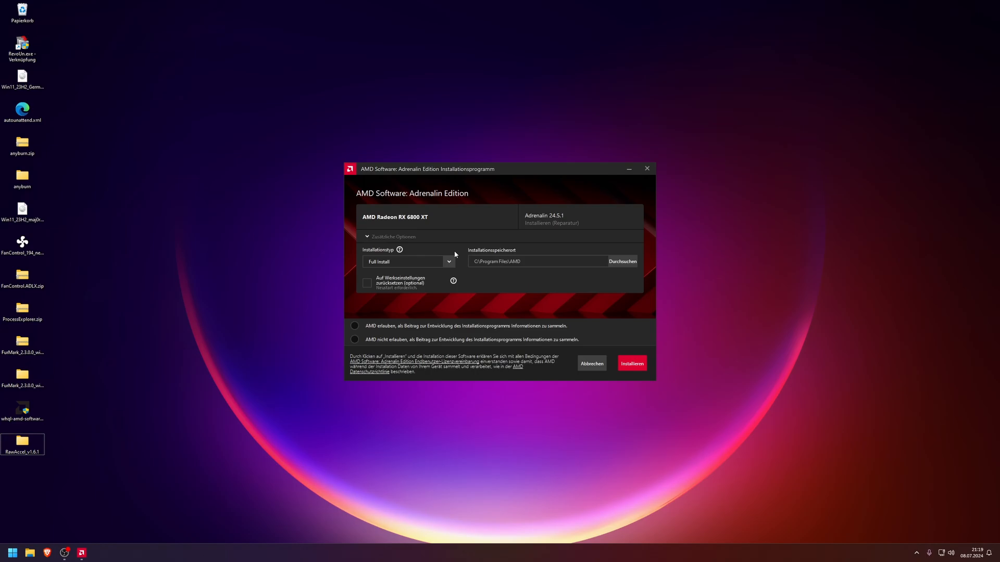
mouse_move(451, 268)
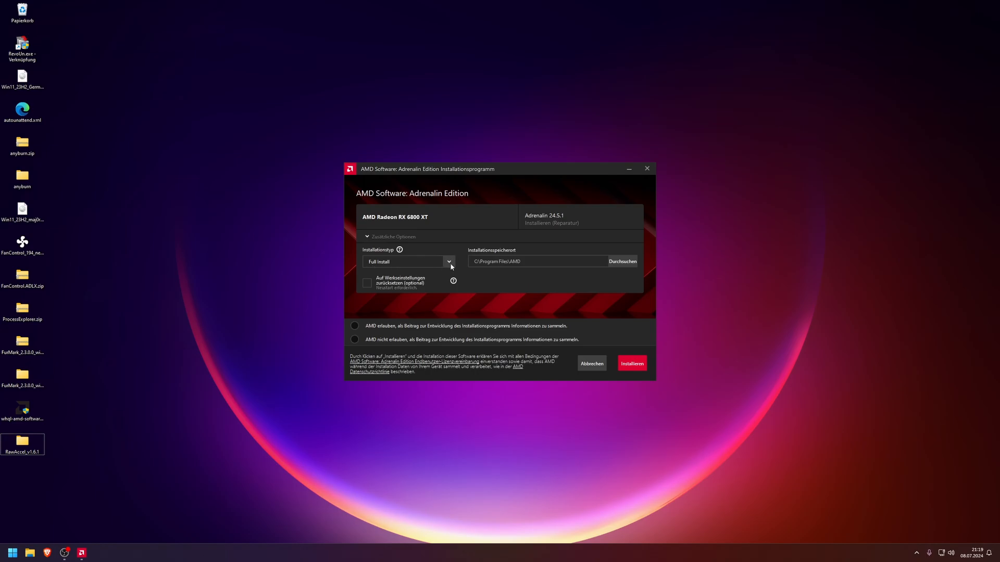
- Enable 'Auf Werkseinstellungen zurücksetzen (optional)' under the Driver Only installation type
left_click(405, 261)
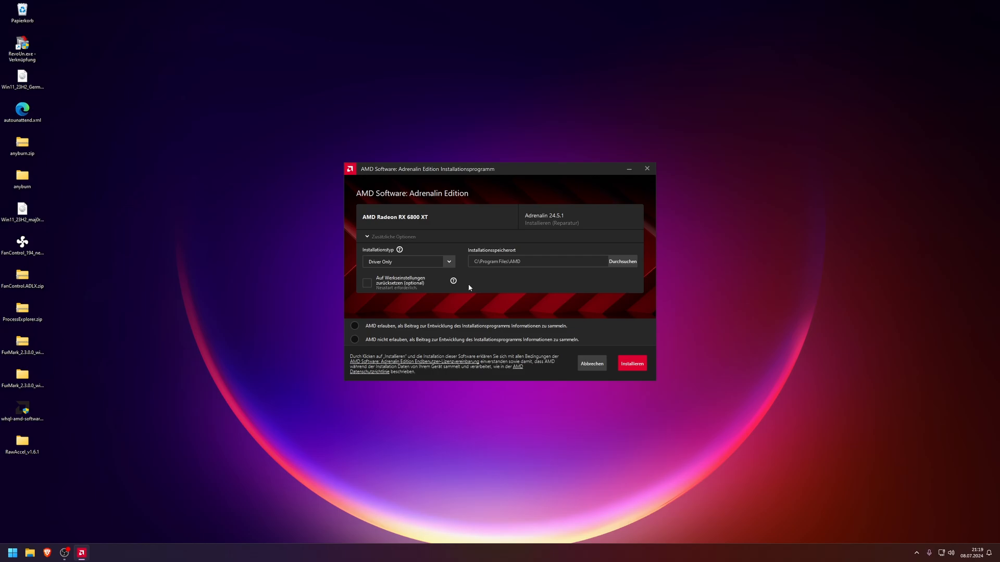
mouse_move(447, 227)
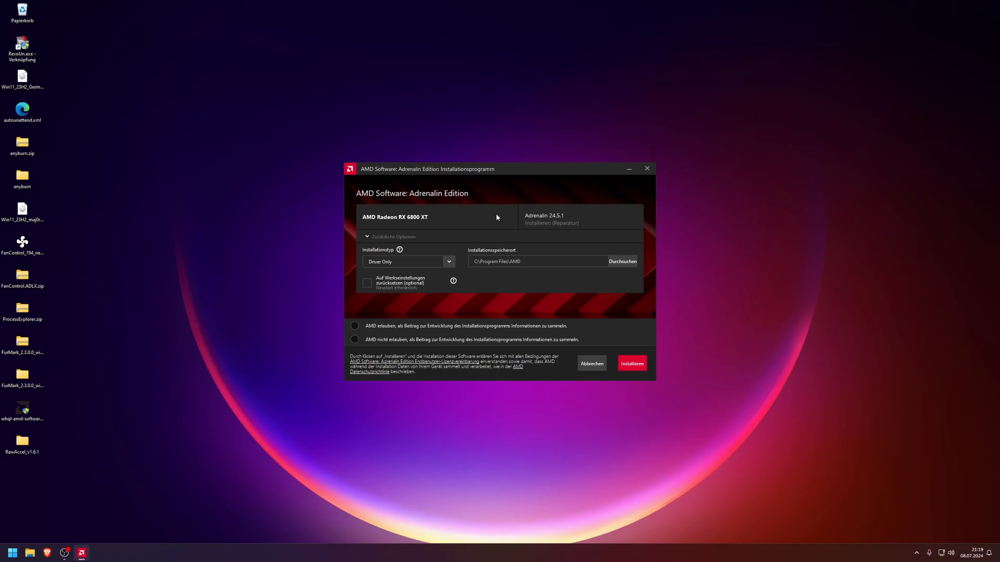
mouse_move(475, 223)
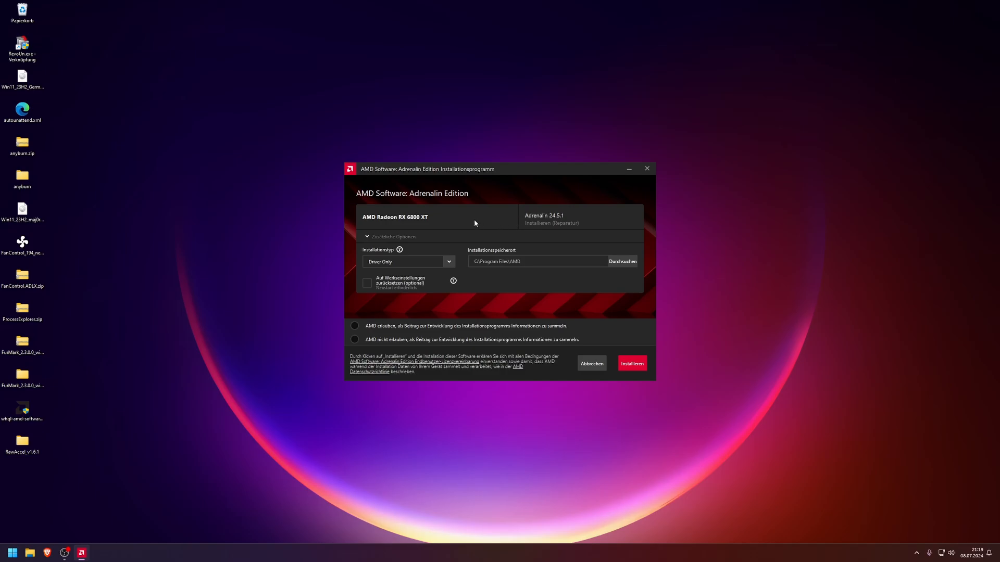
mouse_move(410, 264)
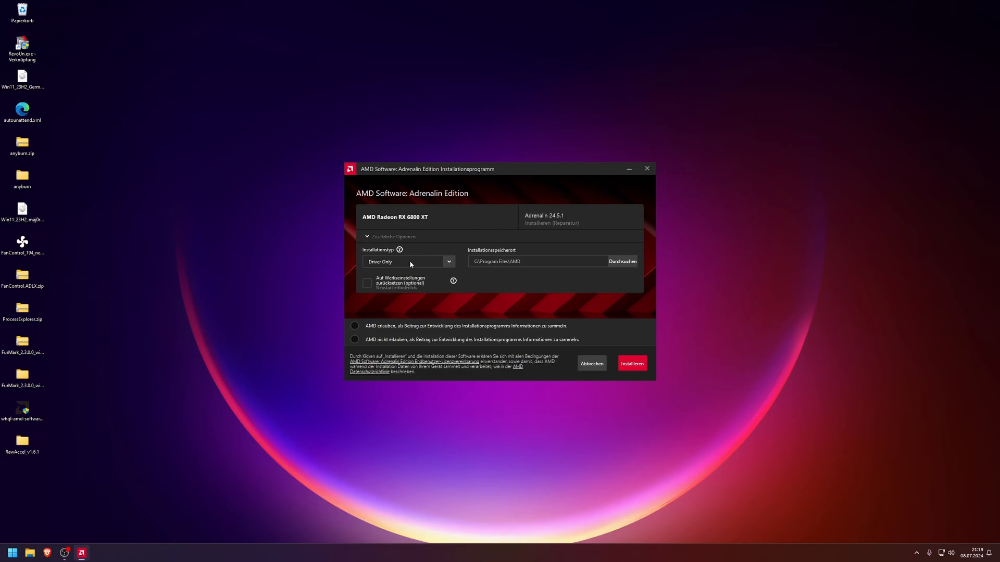
mouse_move(558, 223)
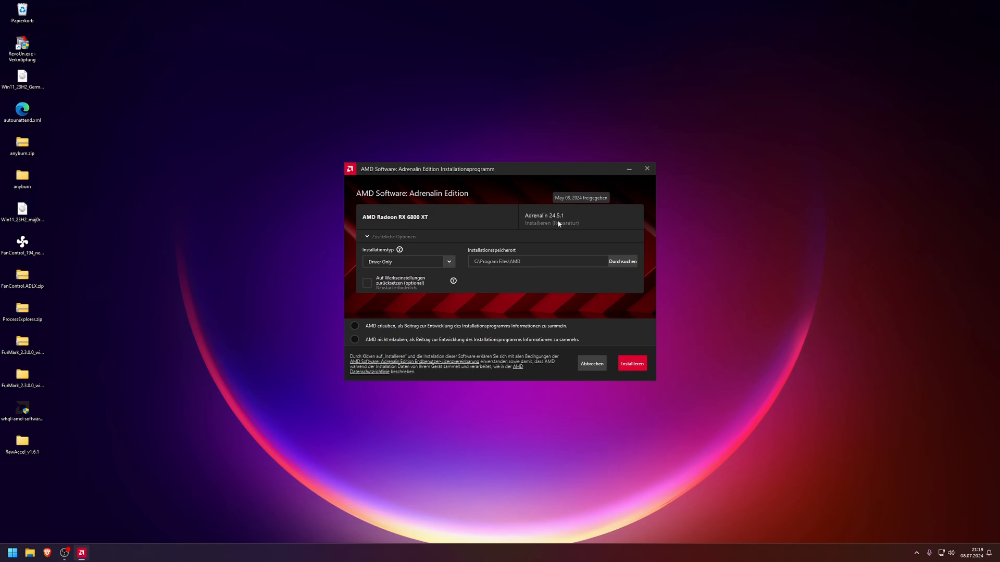
mouse_move(419, 269)
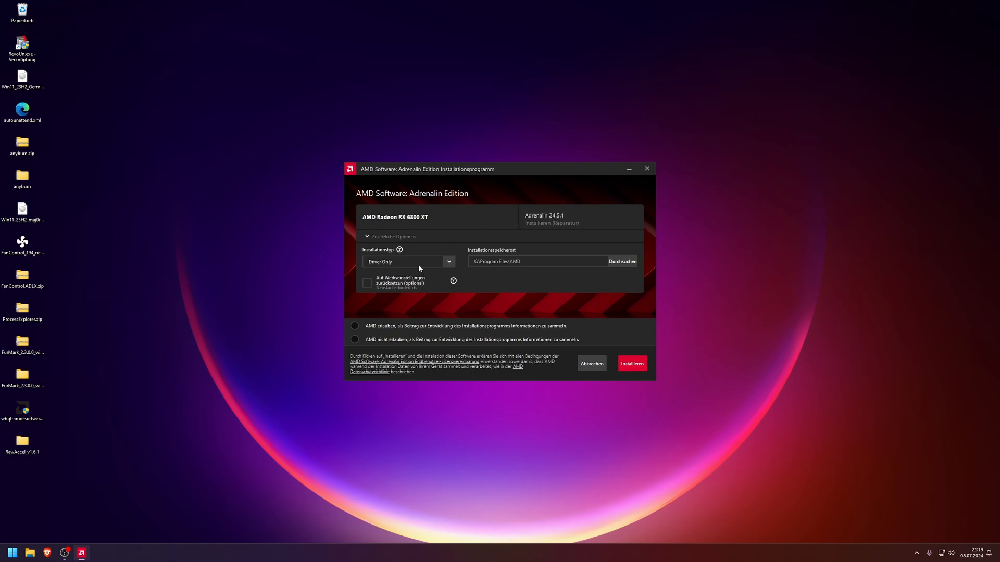
mouse_move(428, 262)
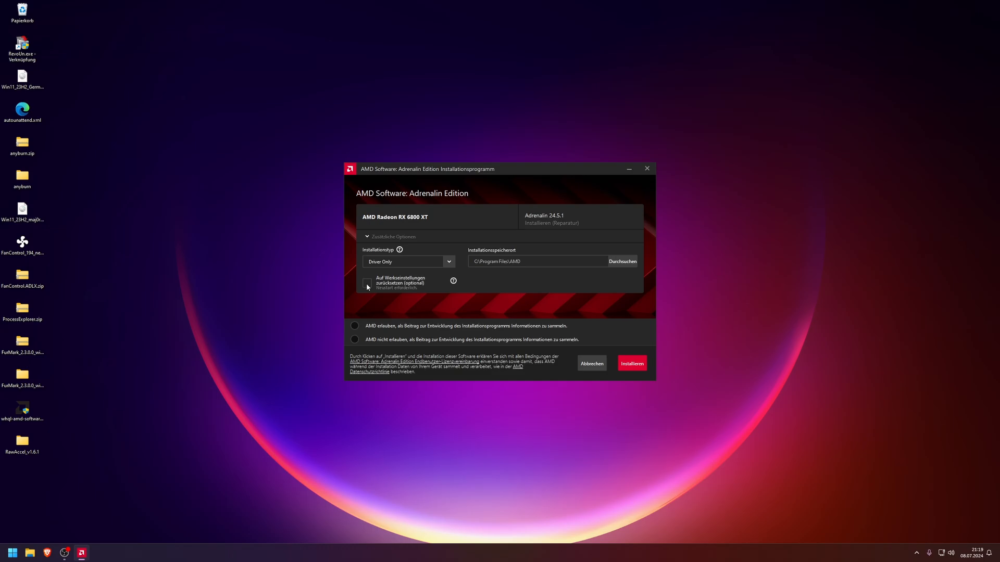
mouse_move(366, 285)
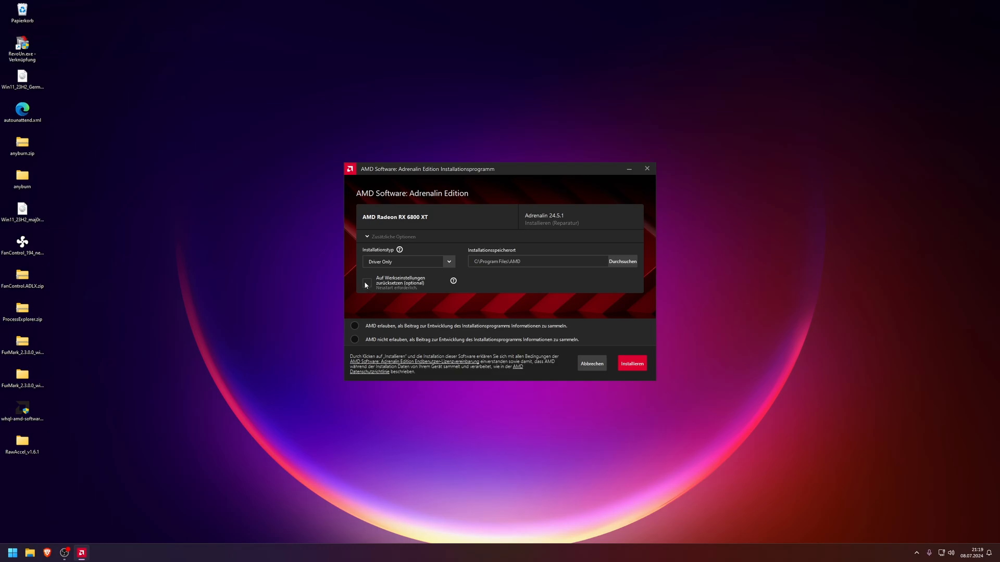
left_click(366, 282)
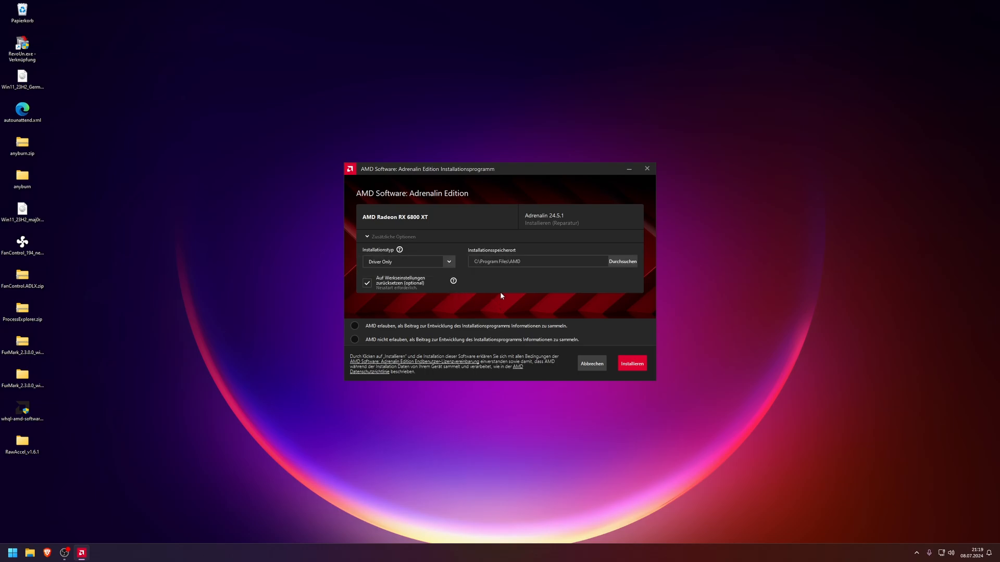
mouse_move(184, 386)
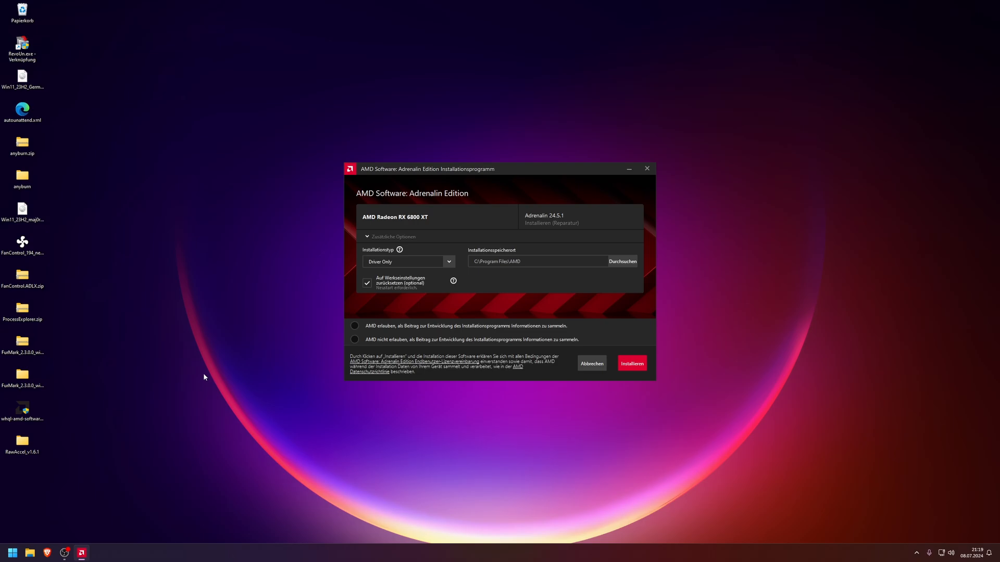
left_click(12, 551)
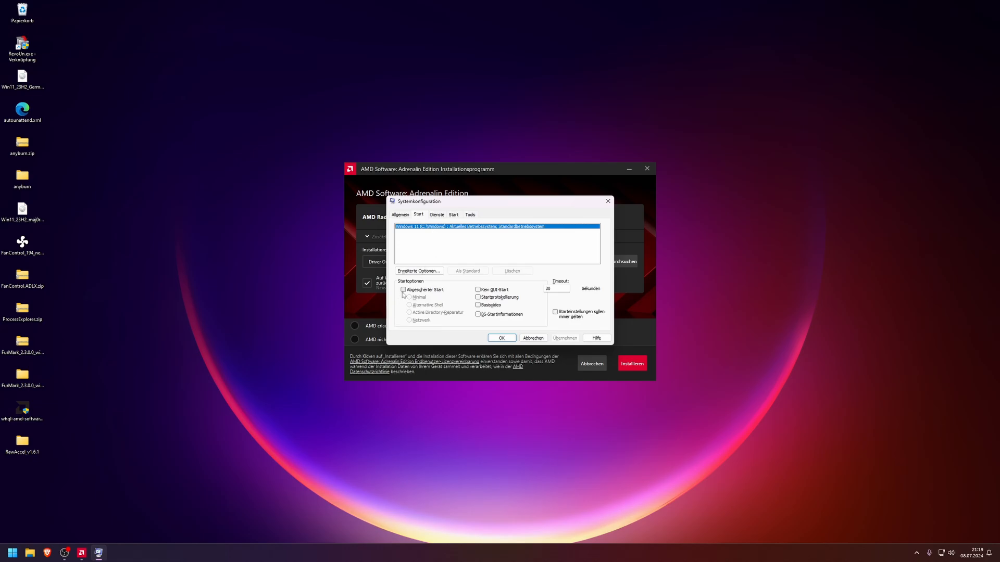
- Enable Abgesicherter Start with Netzwerk, confirm with OK, then launch Display Driver Uninstaller
left_click(402, 289)
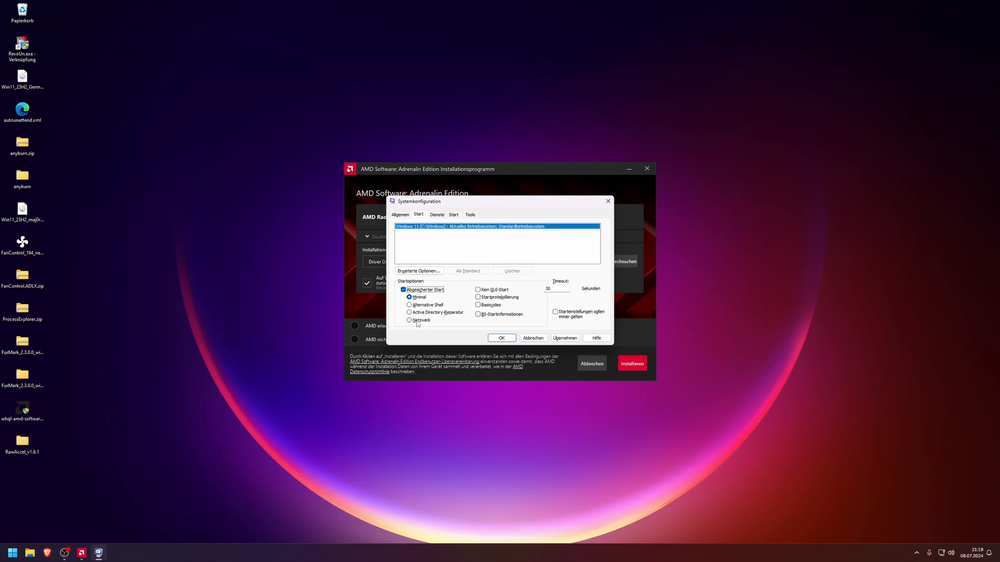
left_click(409, 320)
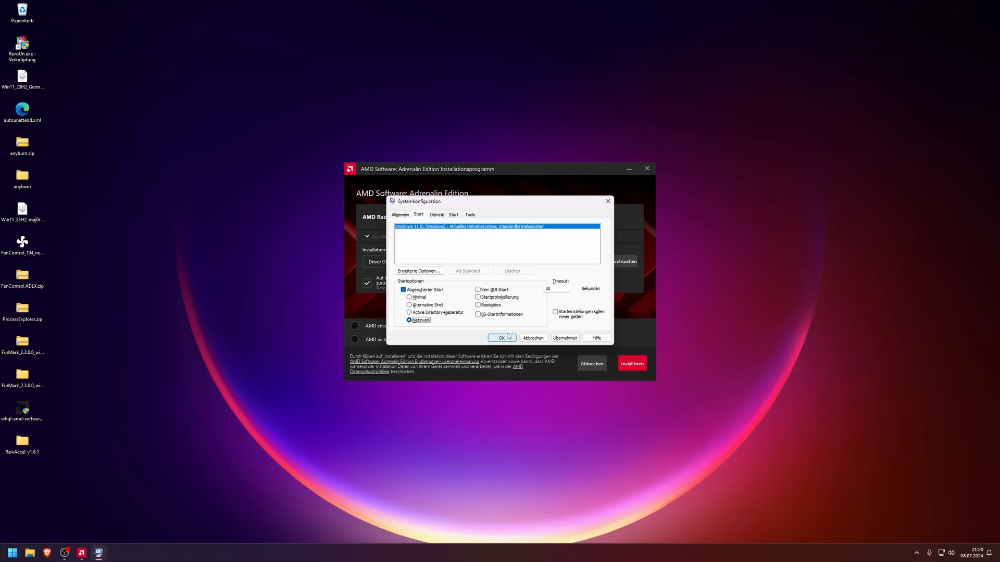
left_click(12, 553)
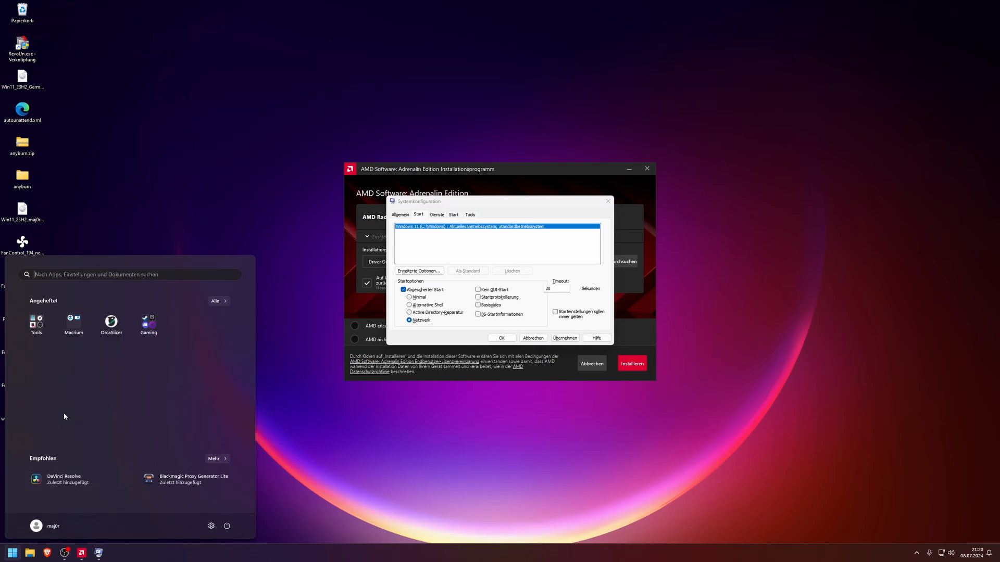
left_click(37, 322)
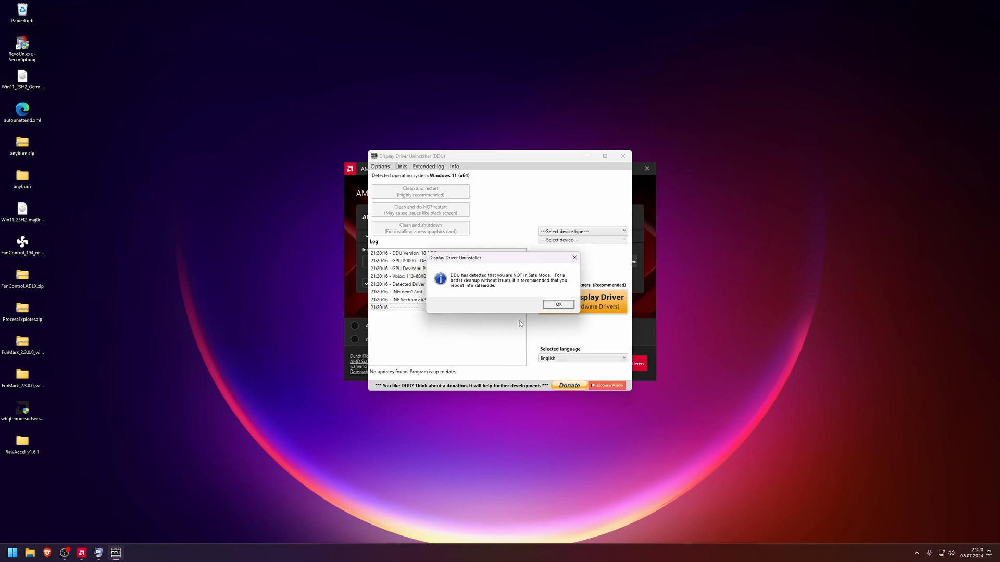
mouse_move(501, 284)
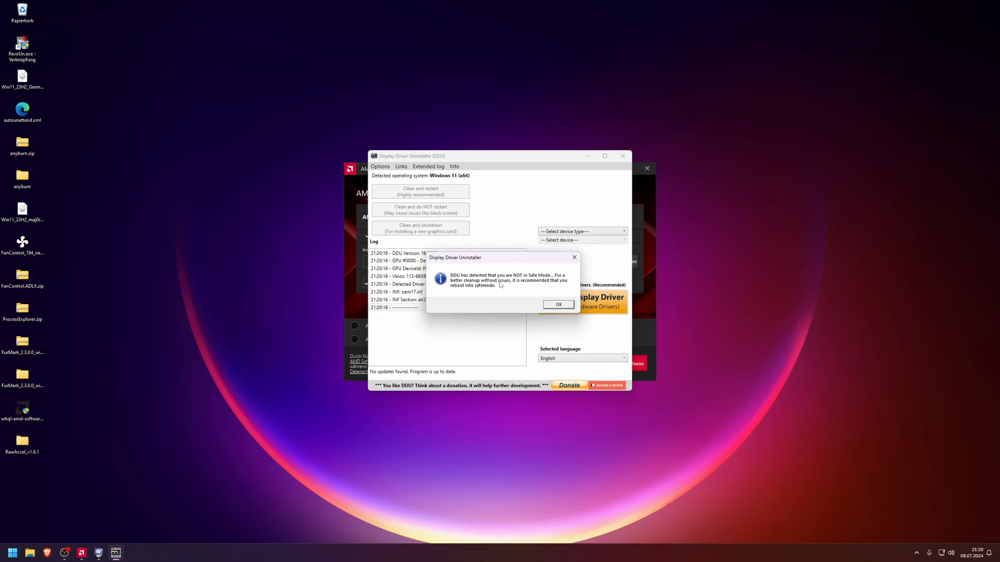
mouse_move(503, 283)
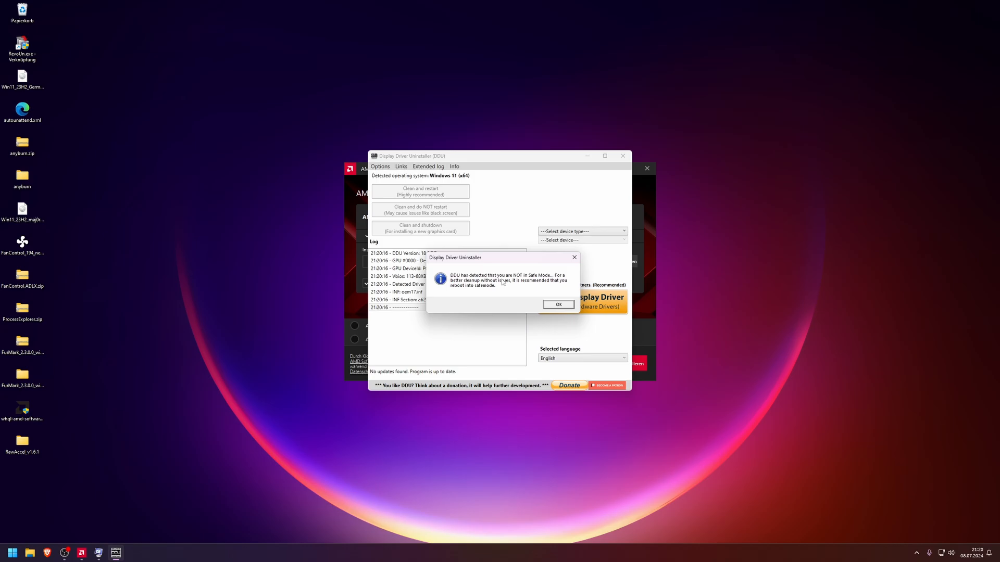
mouse_move(521, 286)
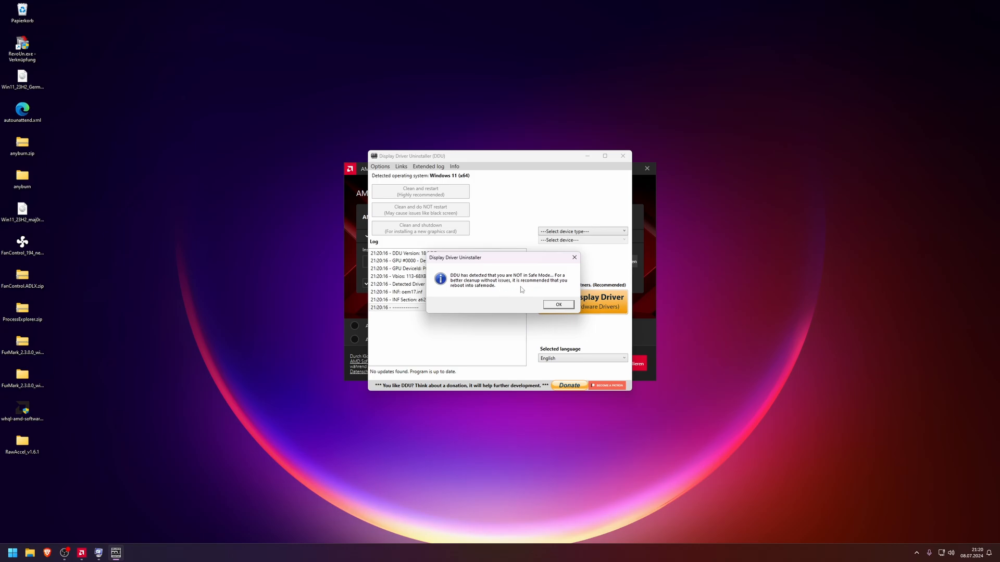
- Acknowledge the Safe Mode warning and select GPU (AMD) as the device type to clean
left_click(559, 304)
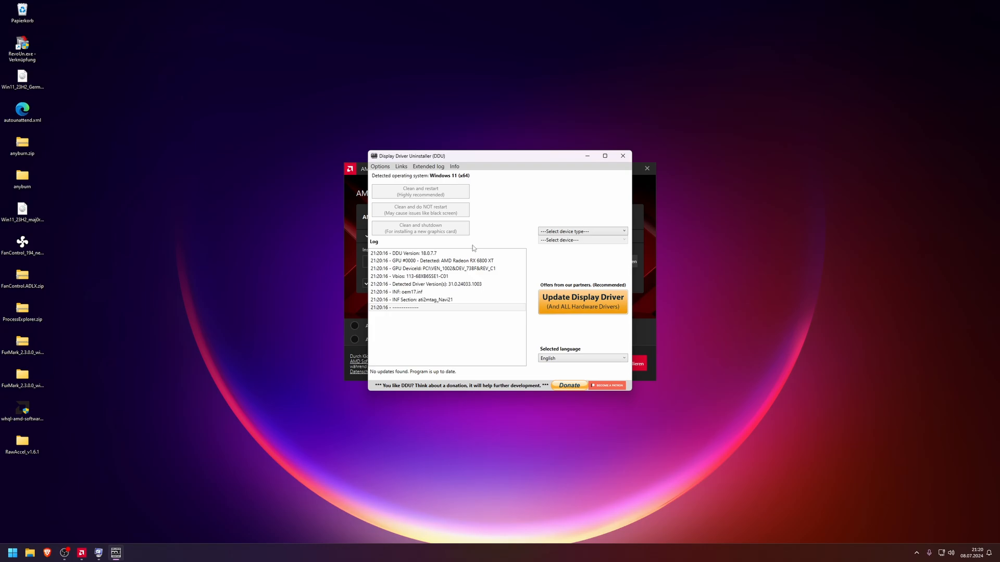
left_click(446, 300)
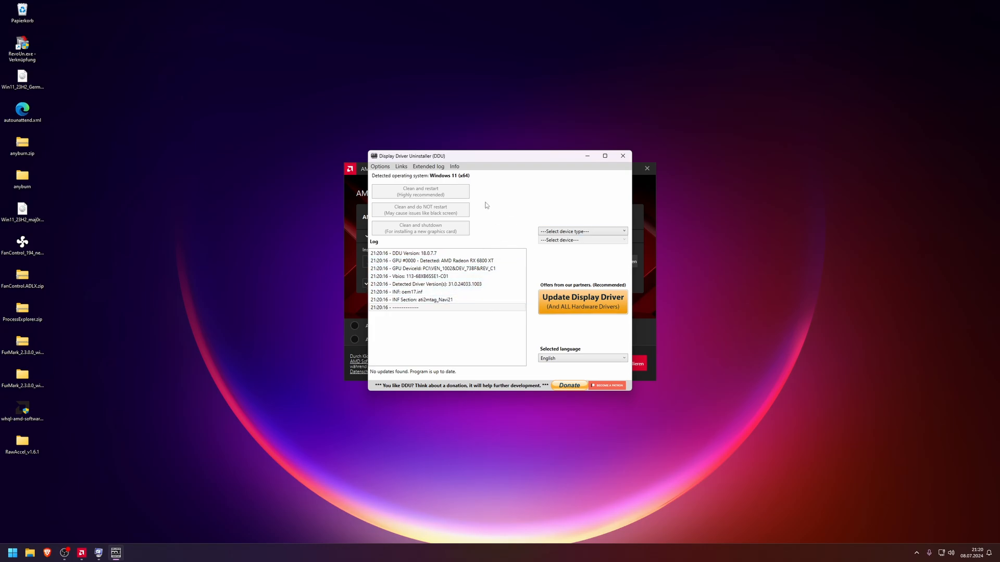
left_click(580, 231)
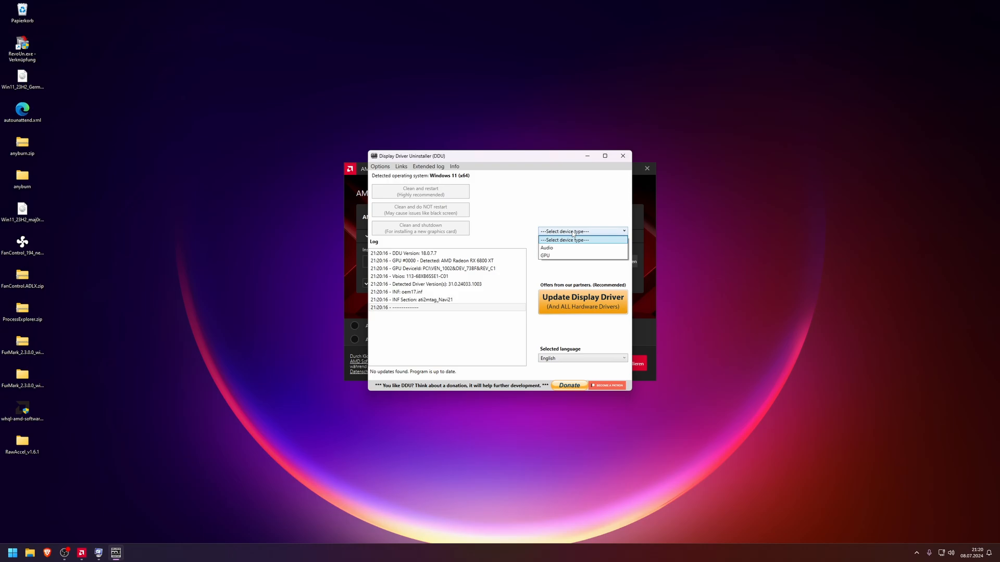
mouse_move(558, 255)
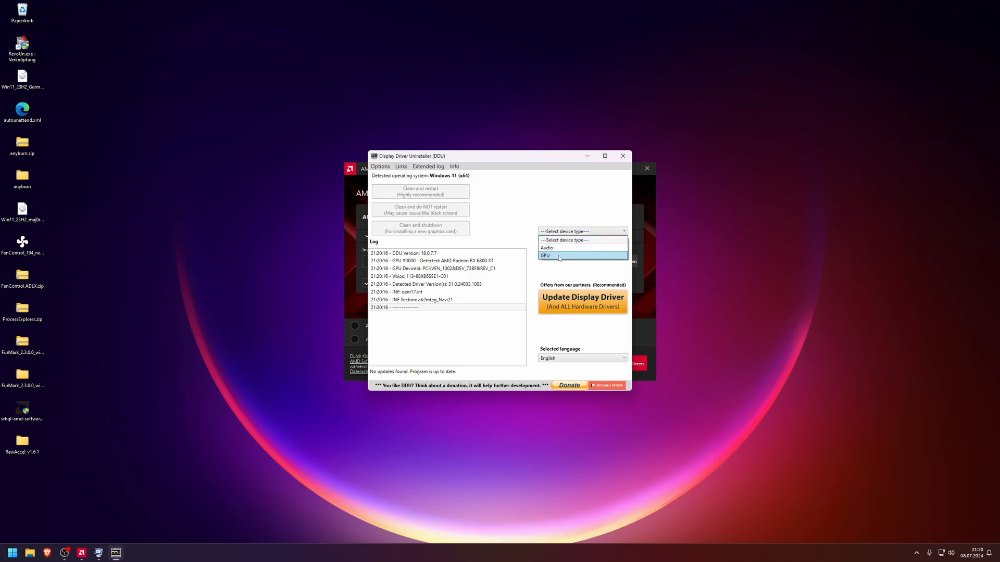
left_click(545, 255)
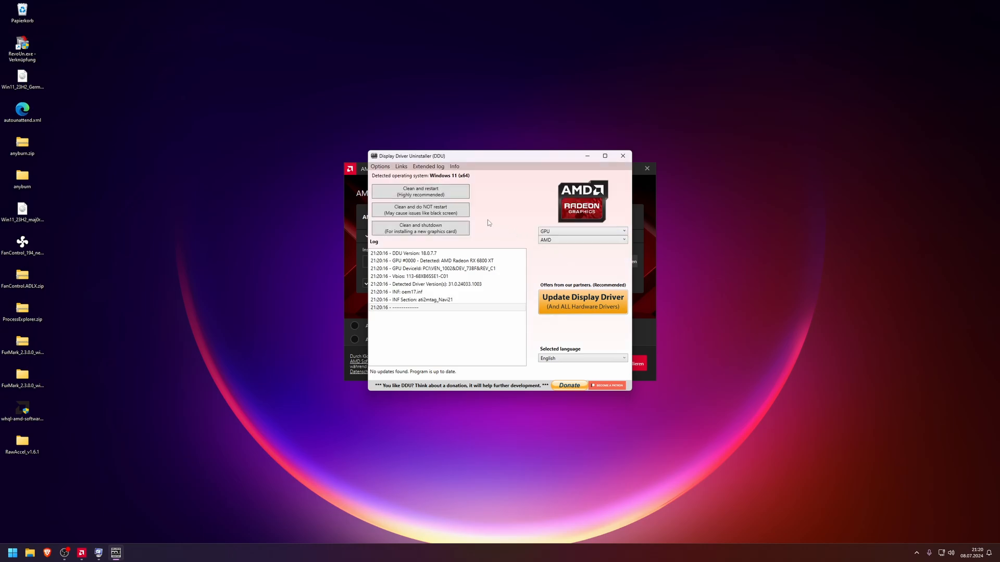
mouse_move(420, 192)
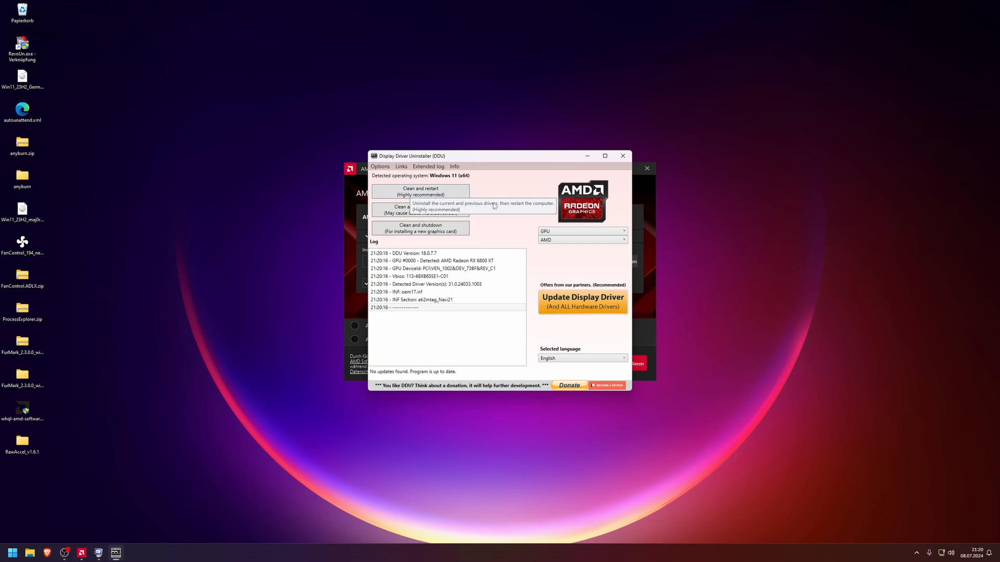
mouse_move(565, 174)
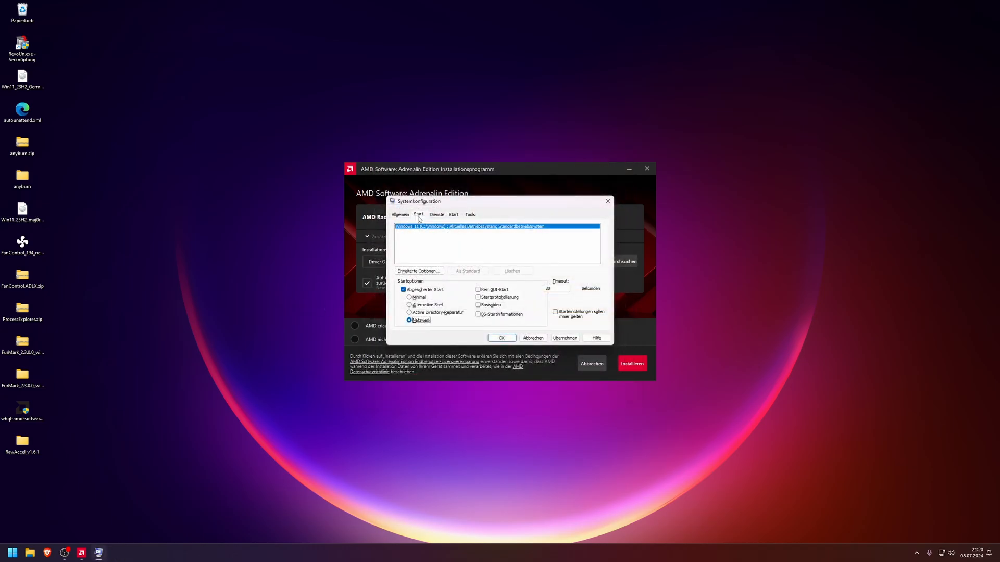
- Uncheck Abgesicherter Start for normal boot and confirm with OK to close Systemkonfiguration
left_click(11, 553)
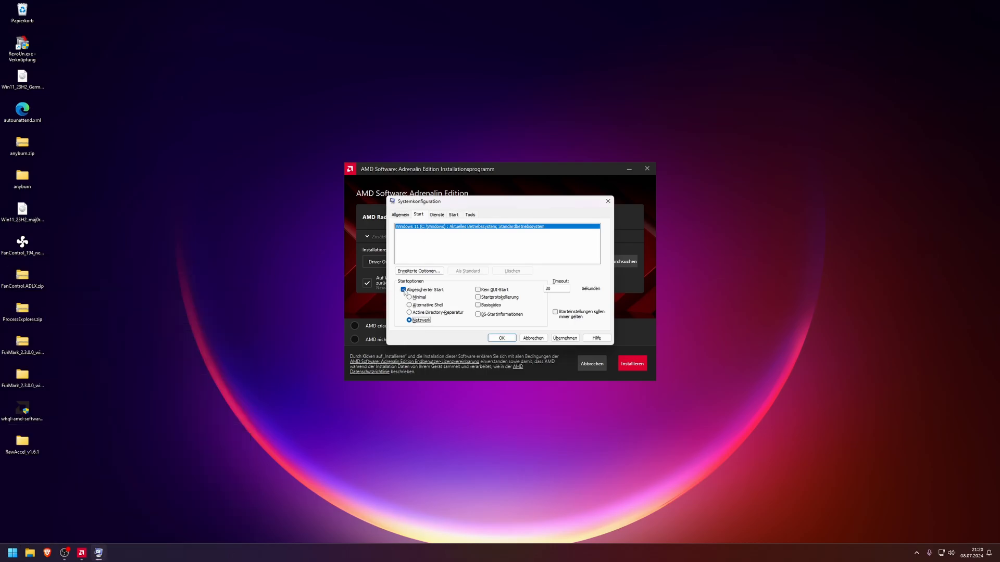
left_click(403, 290)
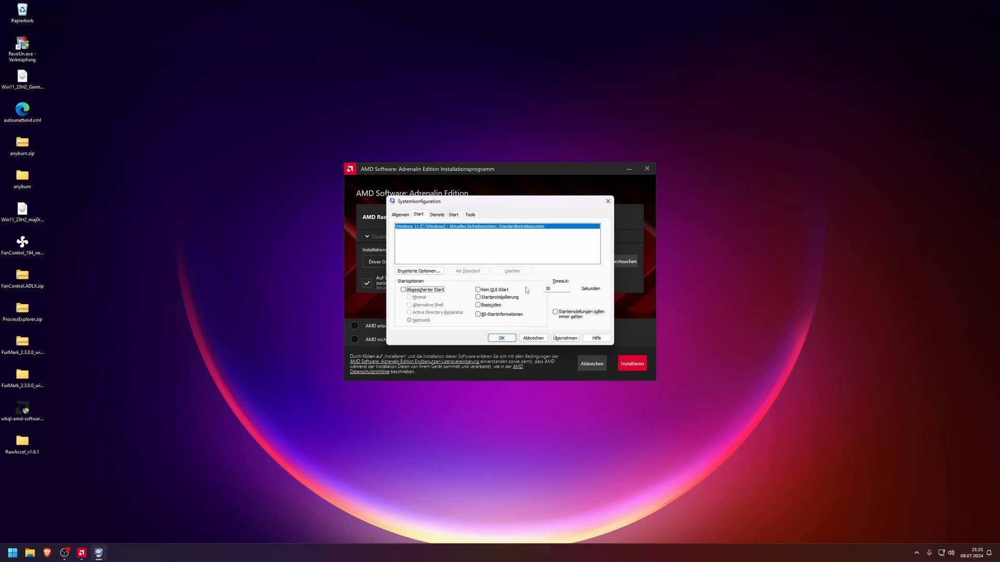
left_click(606, 201)
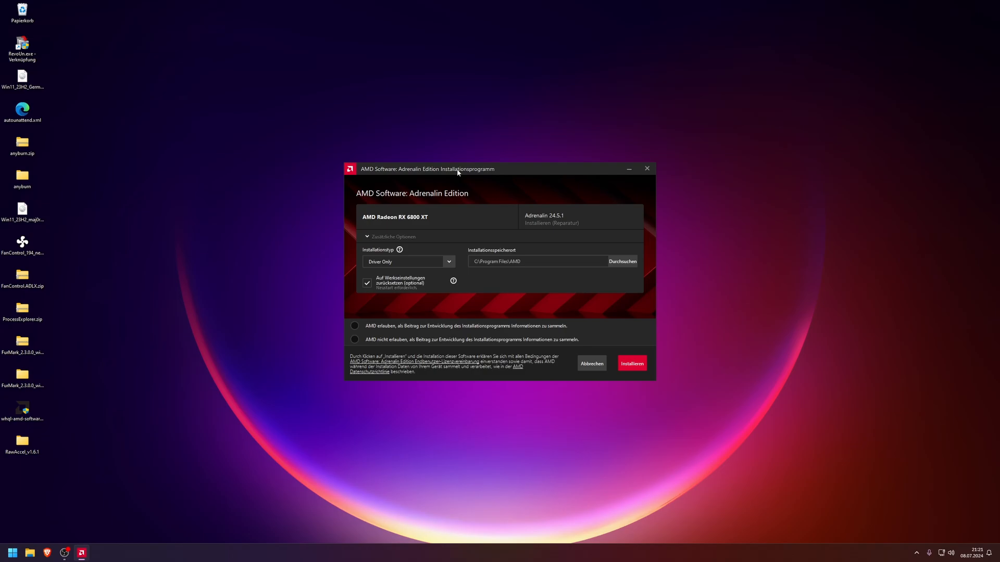
mouse_move(464, 236)
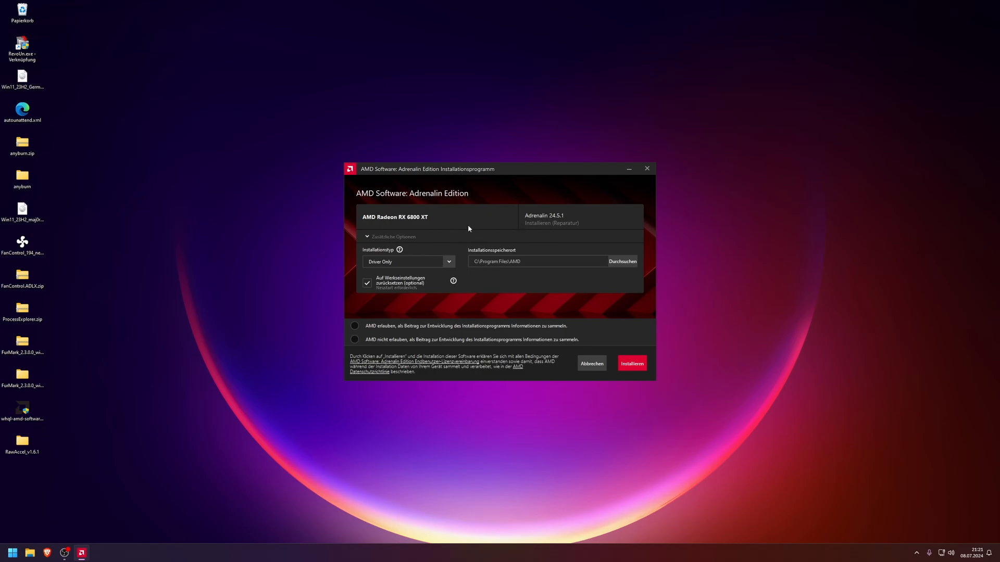
mouse_move(467, 220)
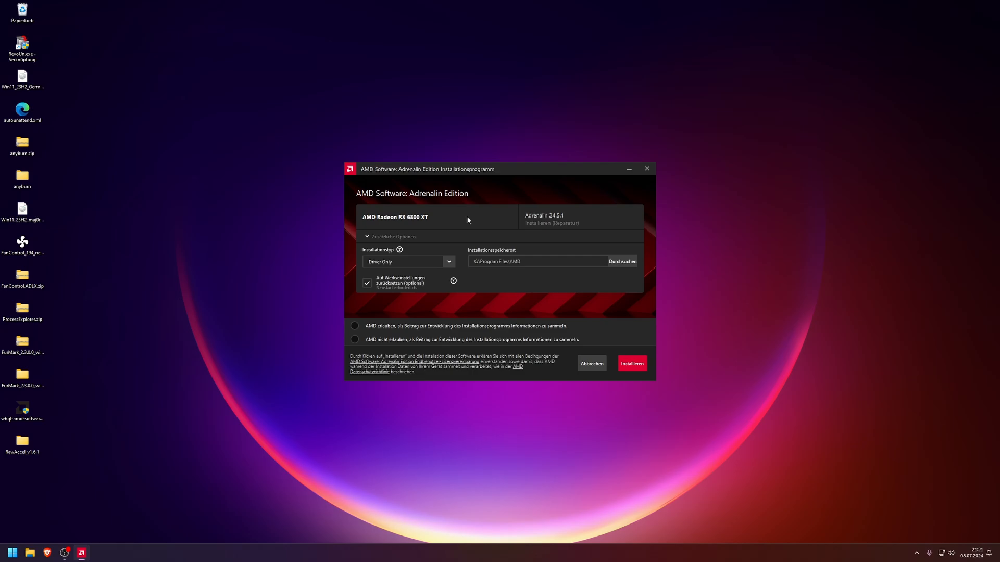
mouse_move(543, 273)
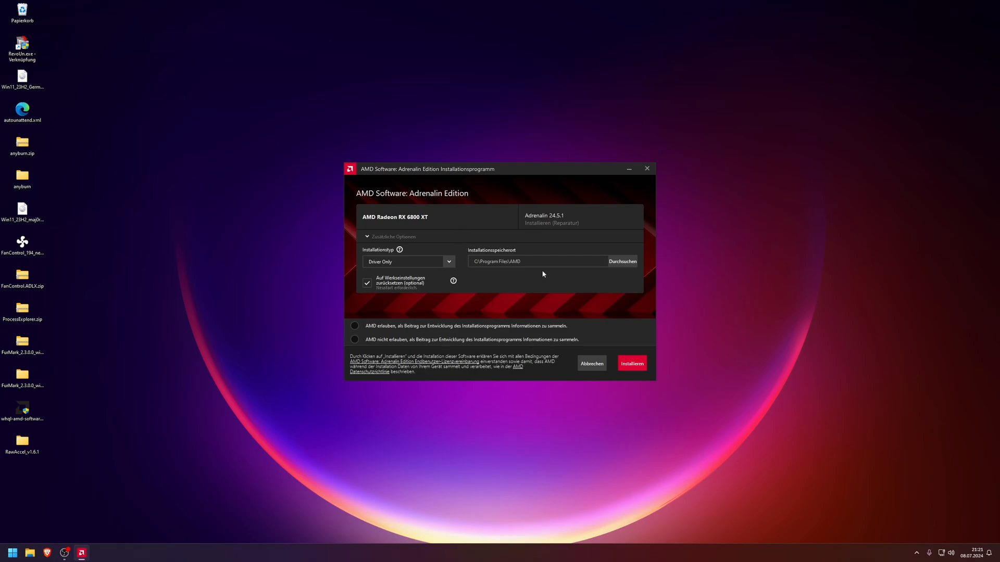
mouse_move(538, 299)
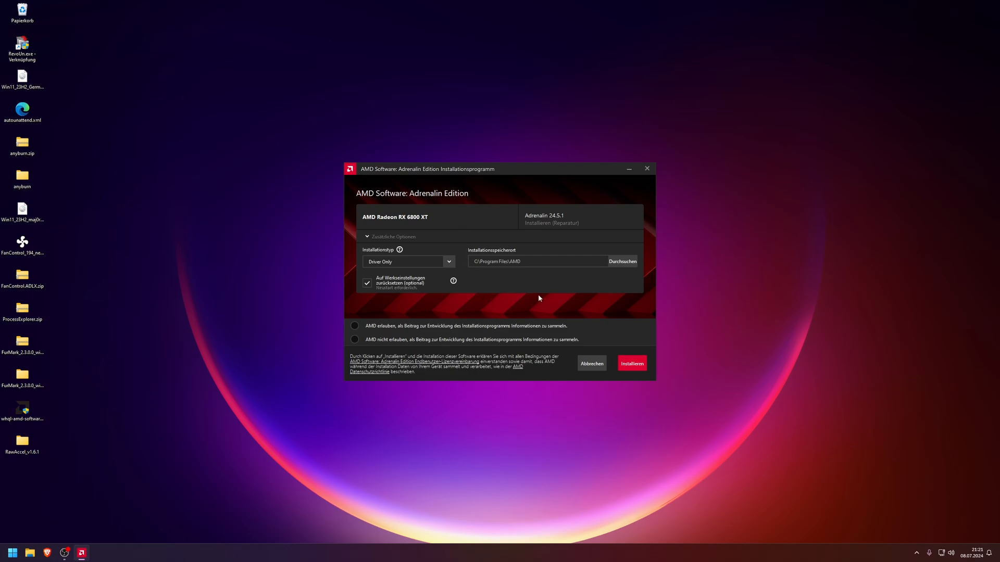
mouse_move(498, 280)
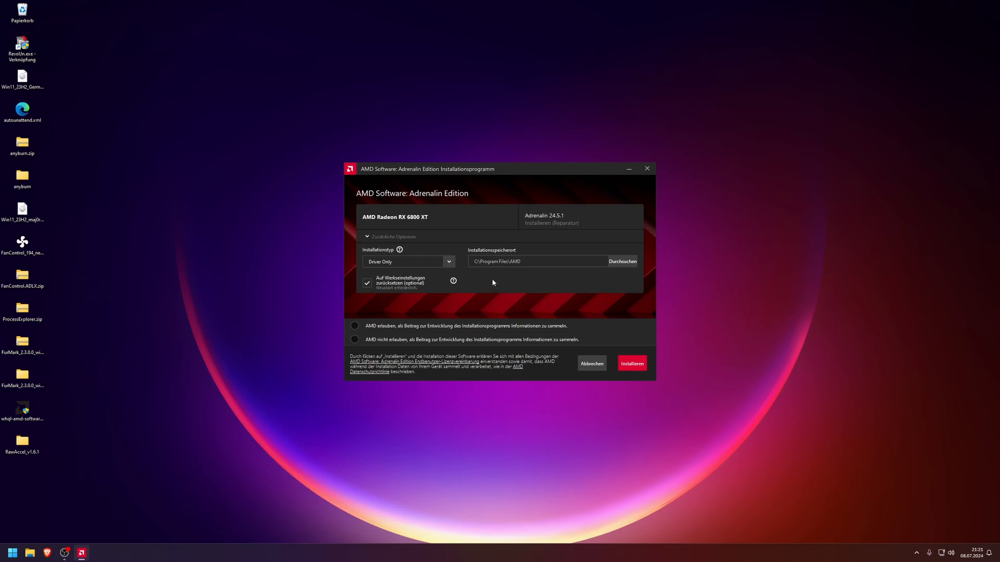
mouse_move(490, 285)
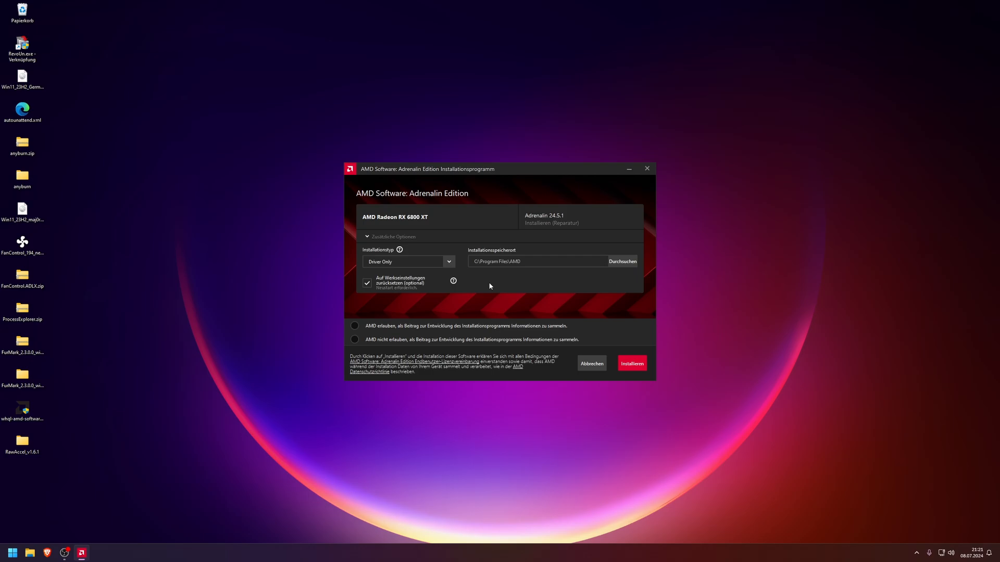
mouse_move(483, 282)
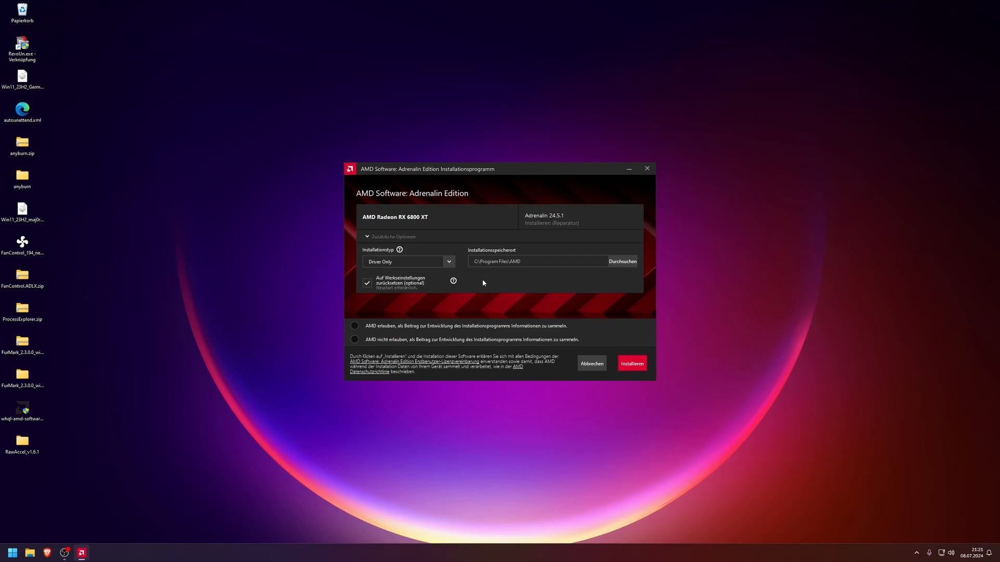
mouse_move(495, 282)
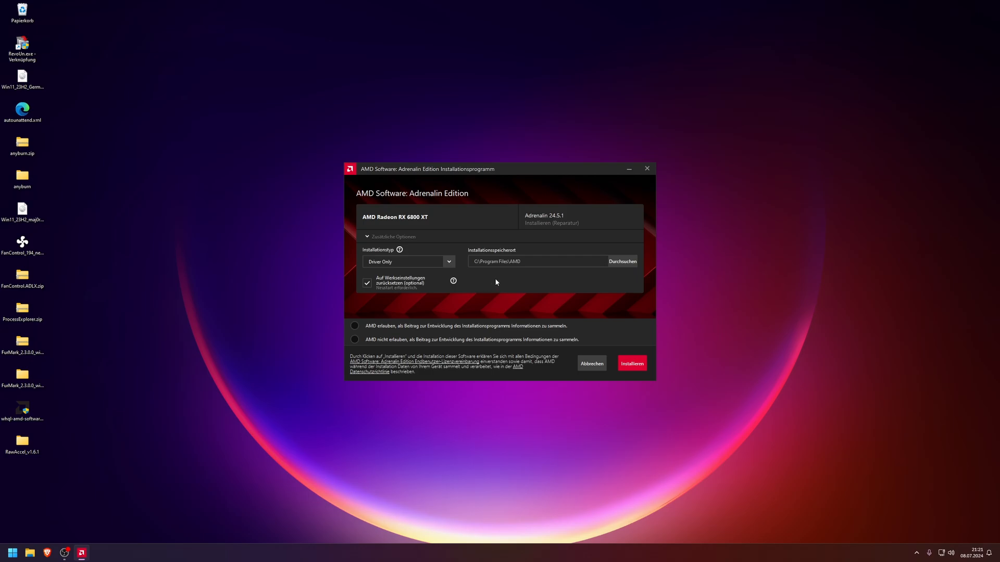
mouse_move(489, 282)
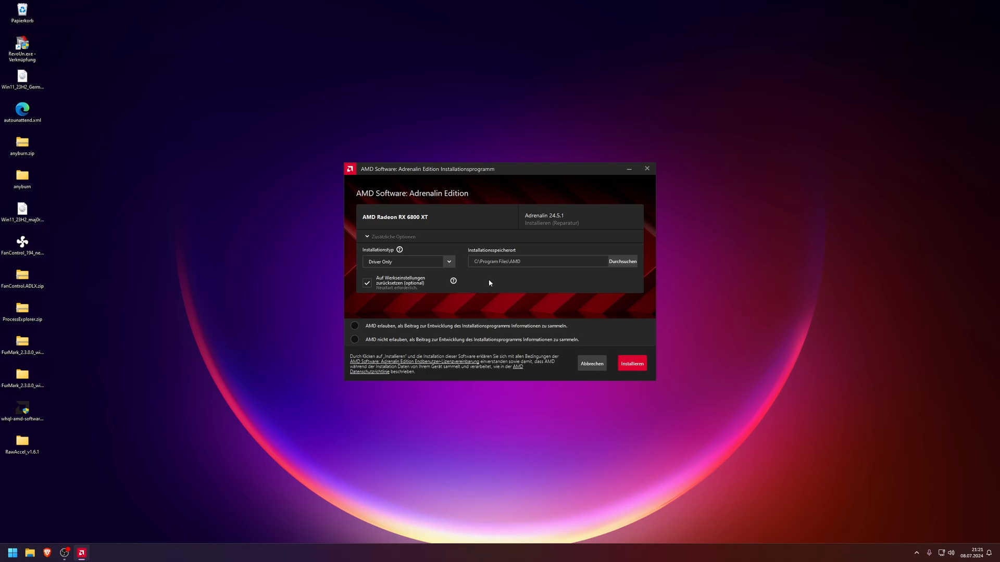
mouse_move(498, 280)
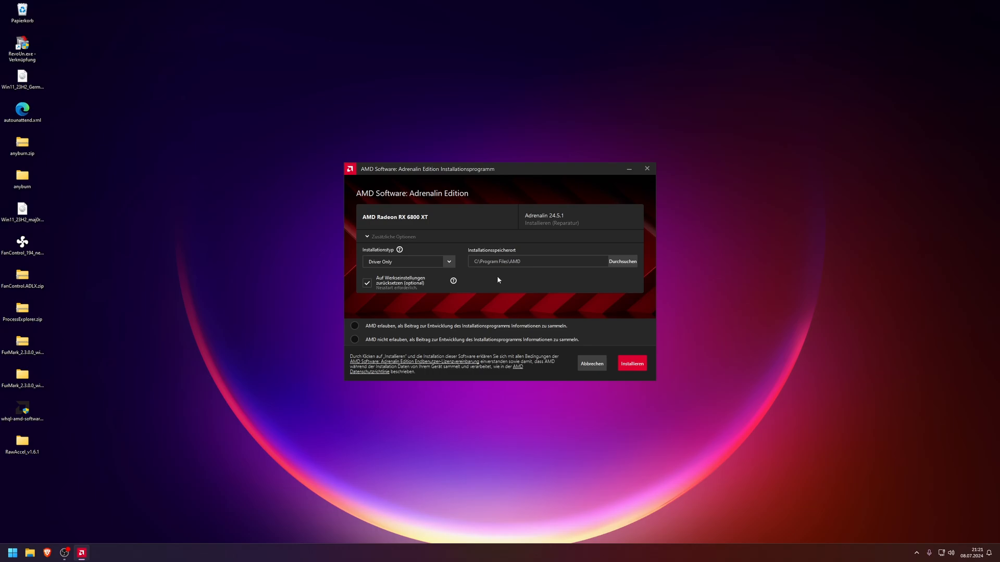
mouse_move(502, 284)
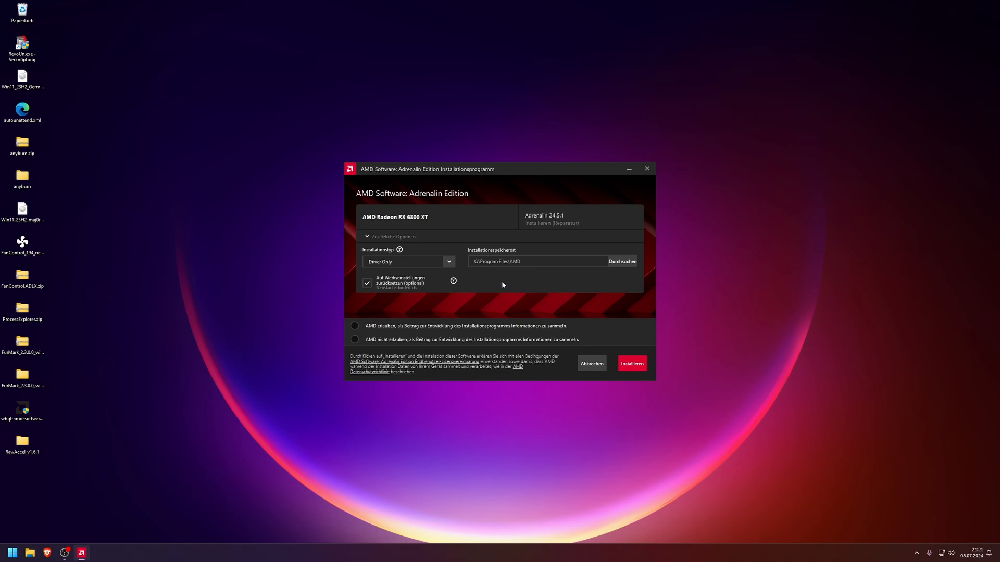
mouse_move(486, 281)
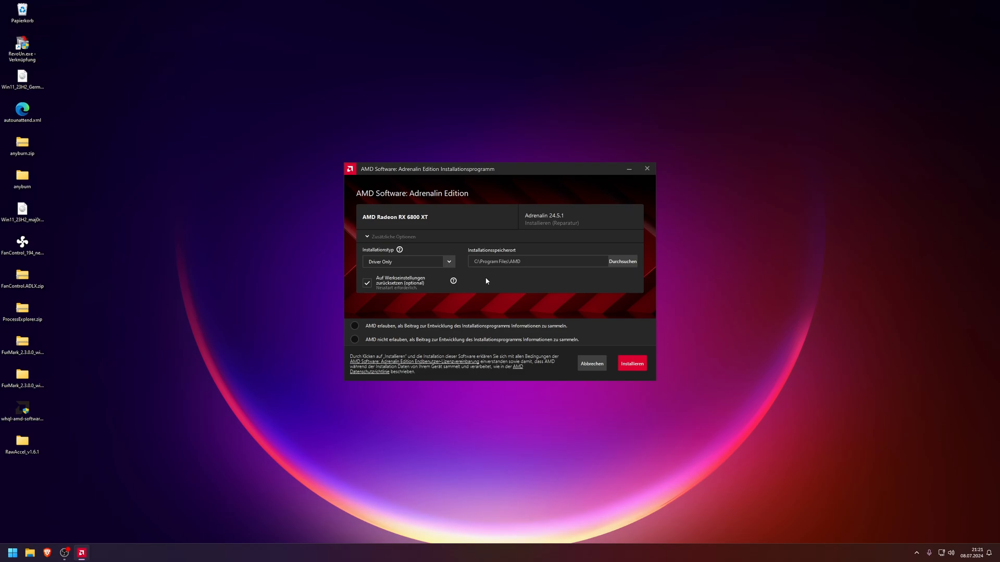
mouse_move(503, 285)
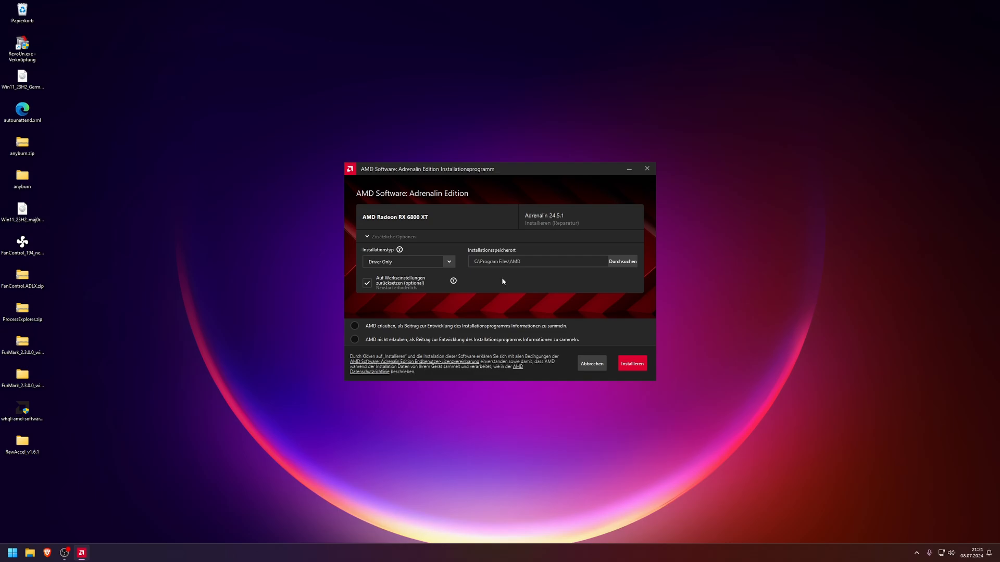
mouse_move(470, 277)
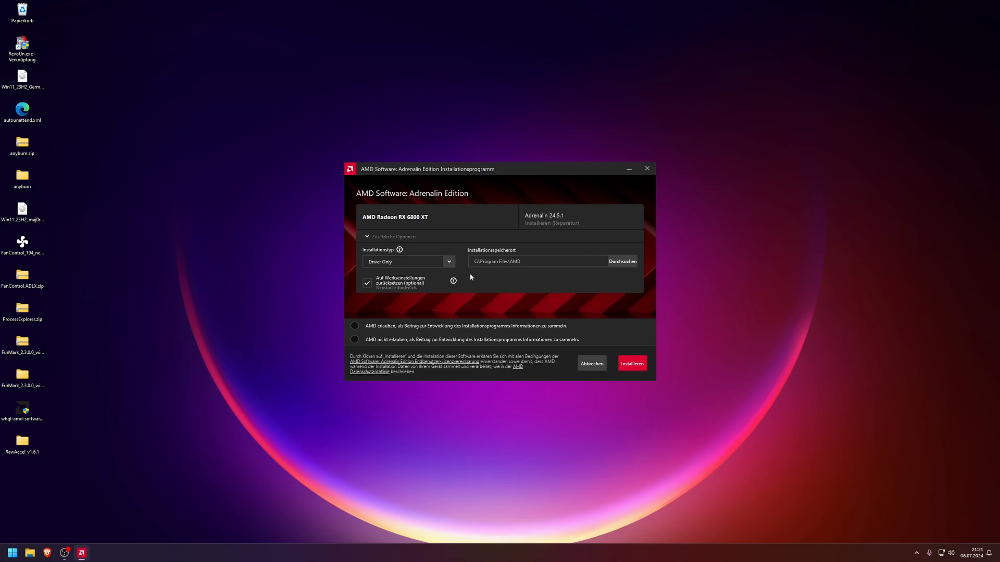
mouse_move(544, 280)
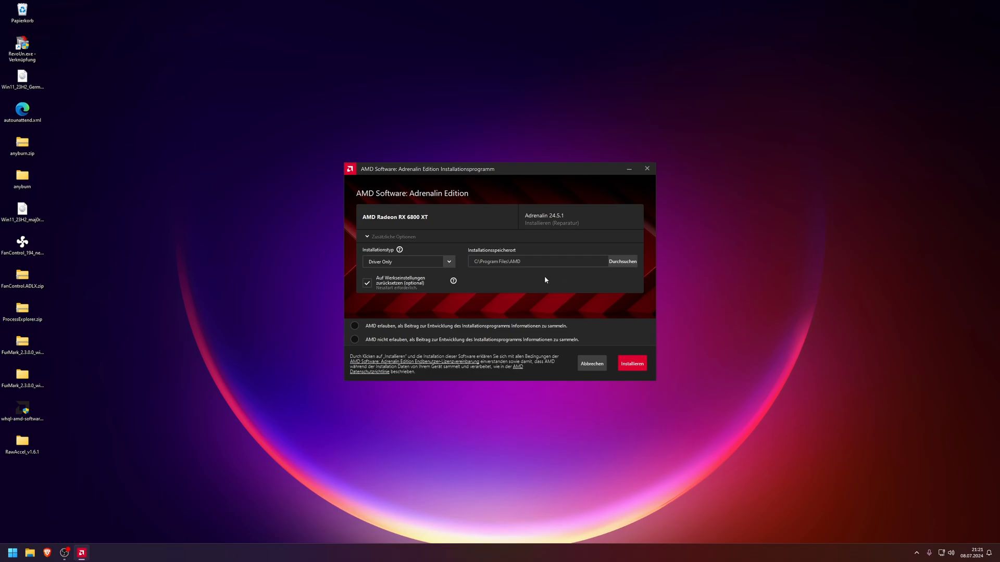
mouse_move(625, 275)
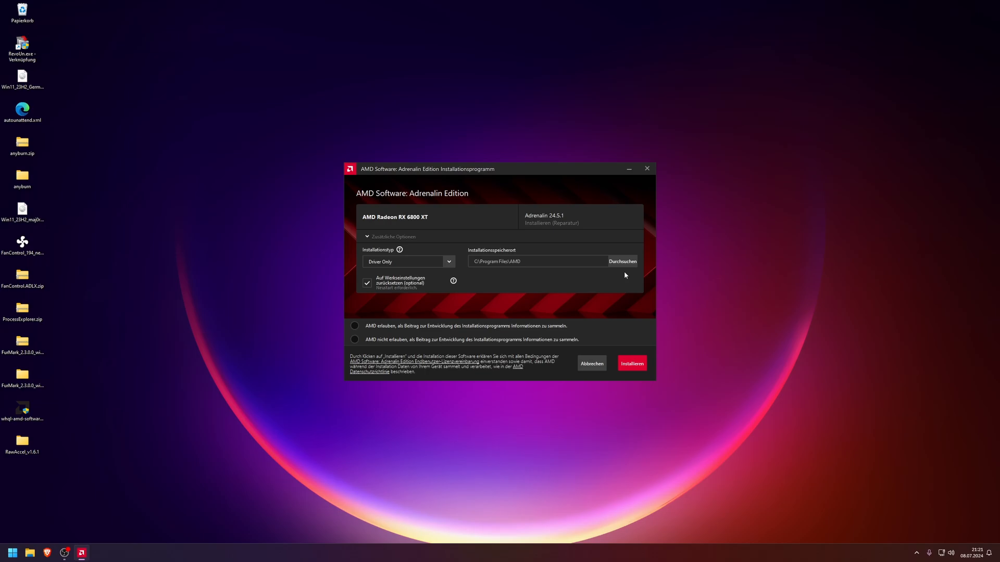
mouse_move(604, 284)
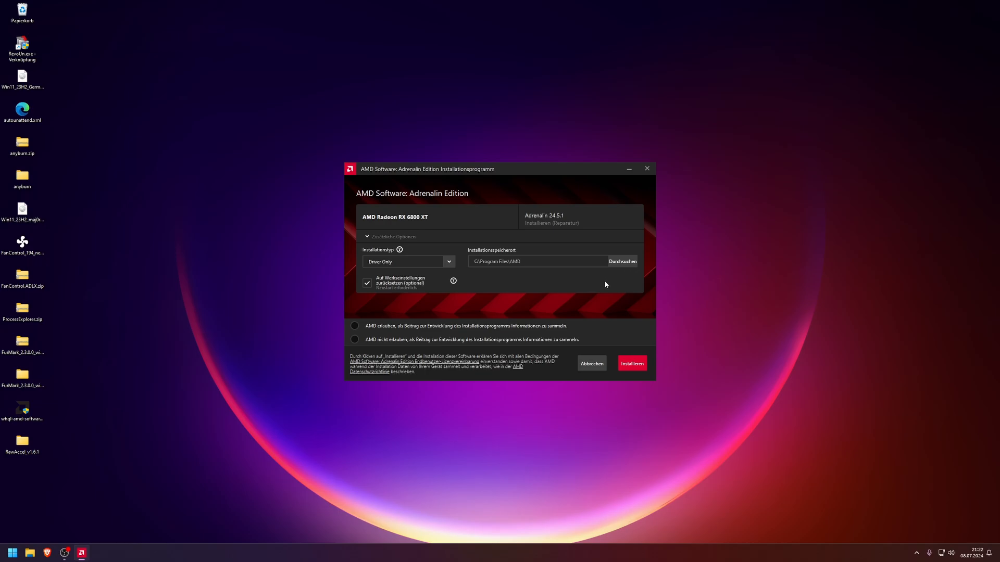
mouse_move(468, 275)
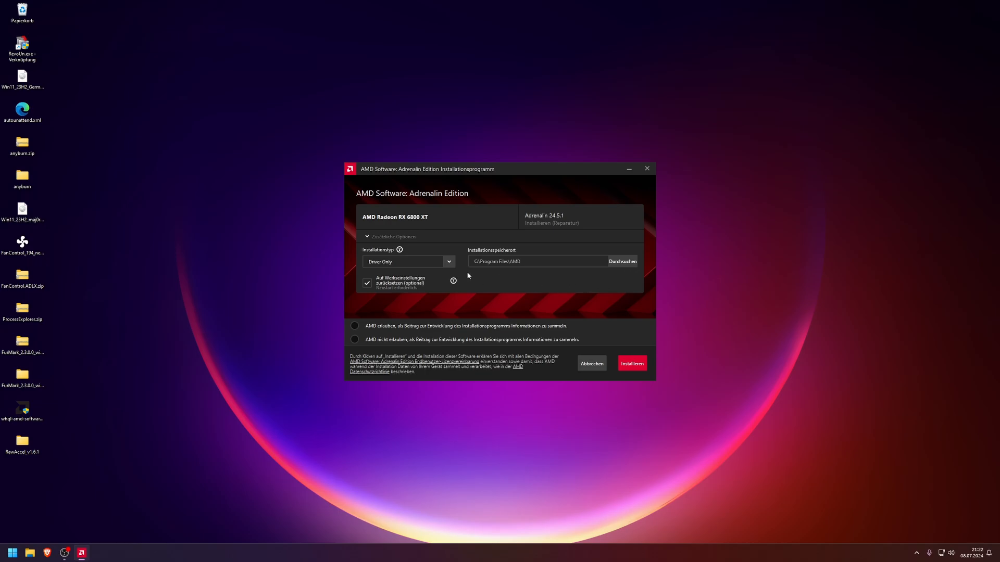
mouse_move(472, 275)
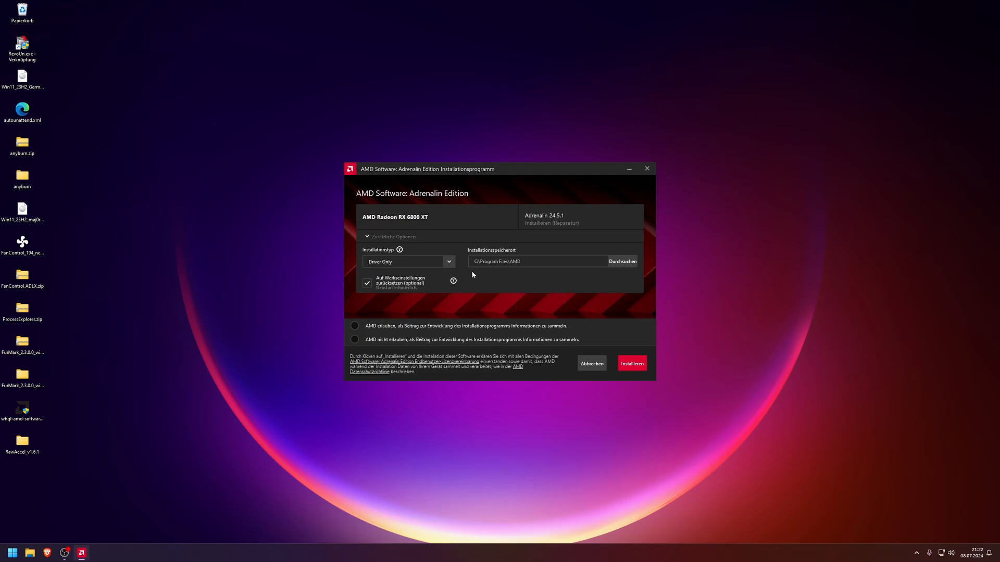
mouse_move(475, 275)
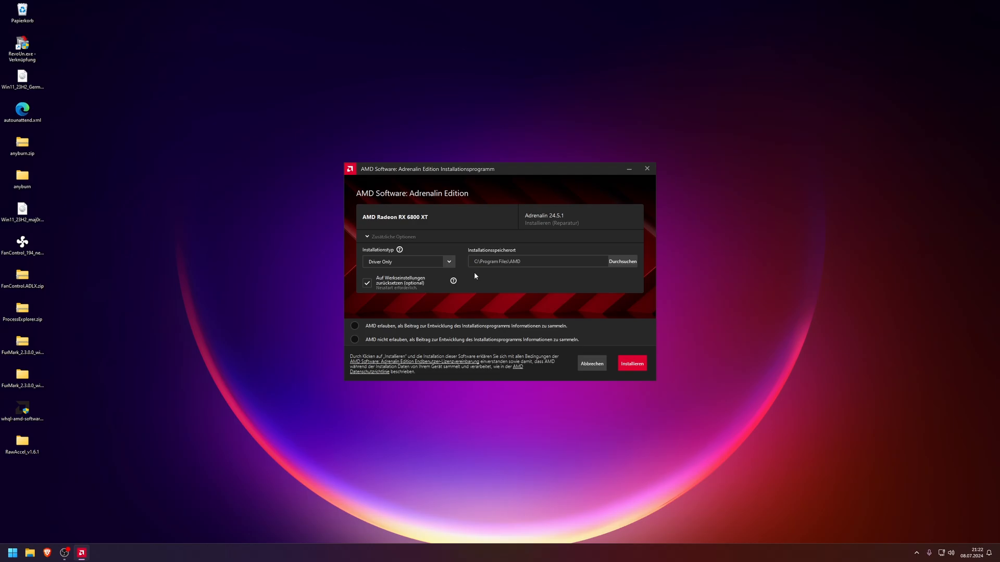